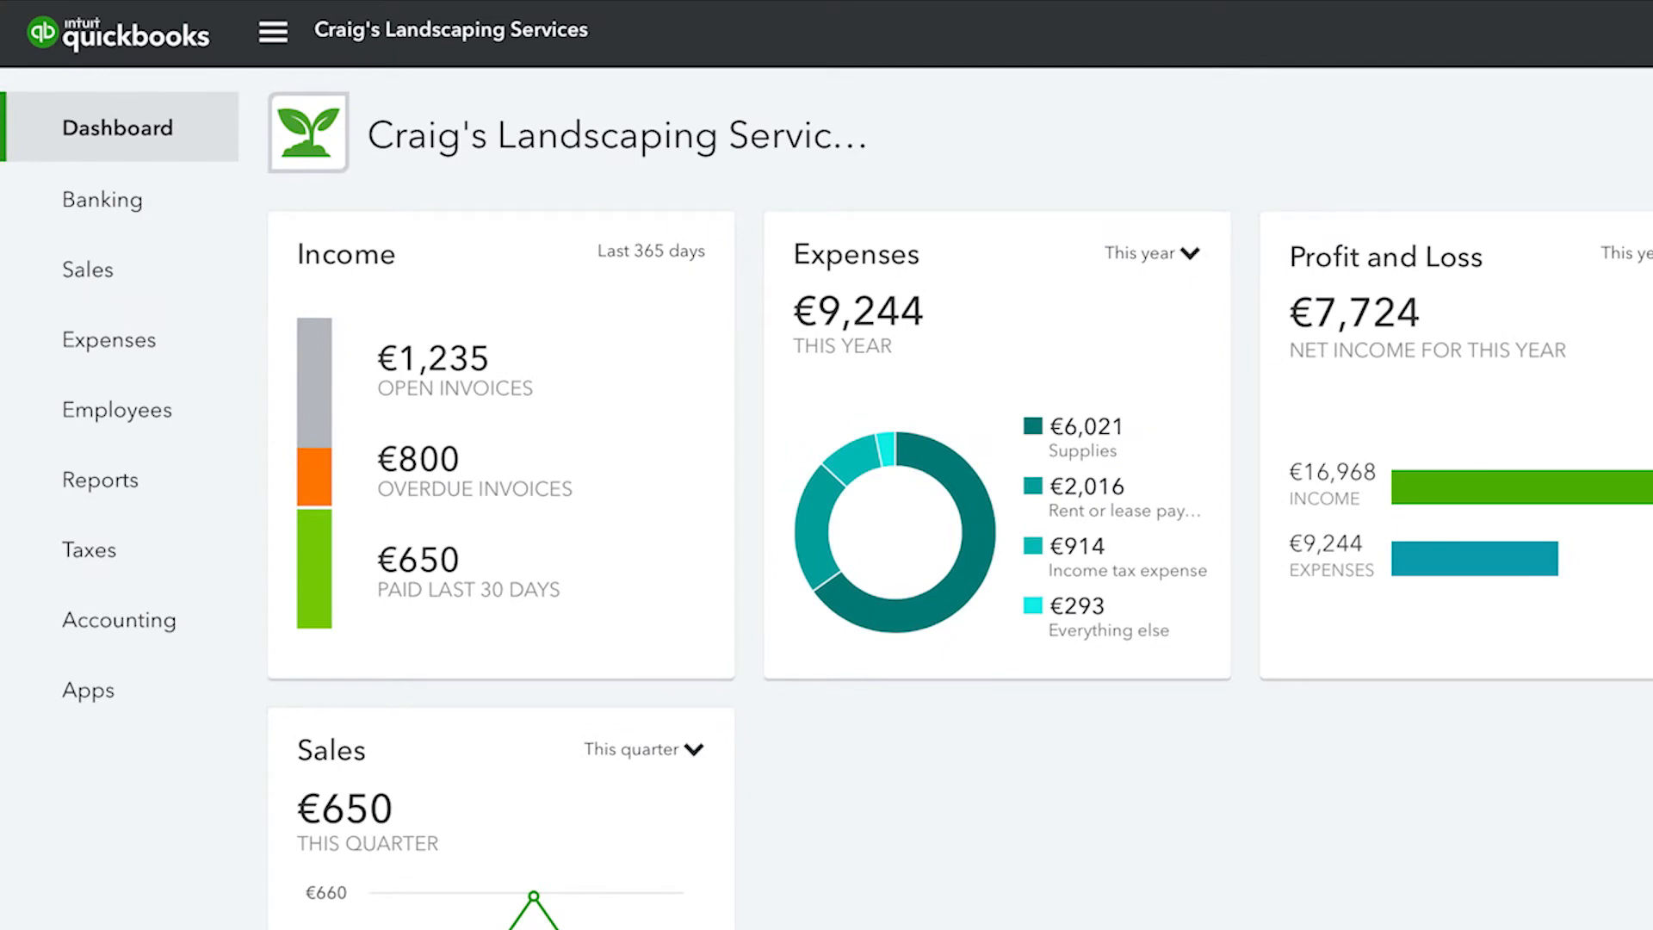
mouse_move(1086, 65)
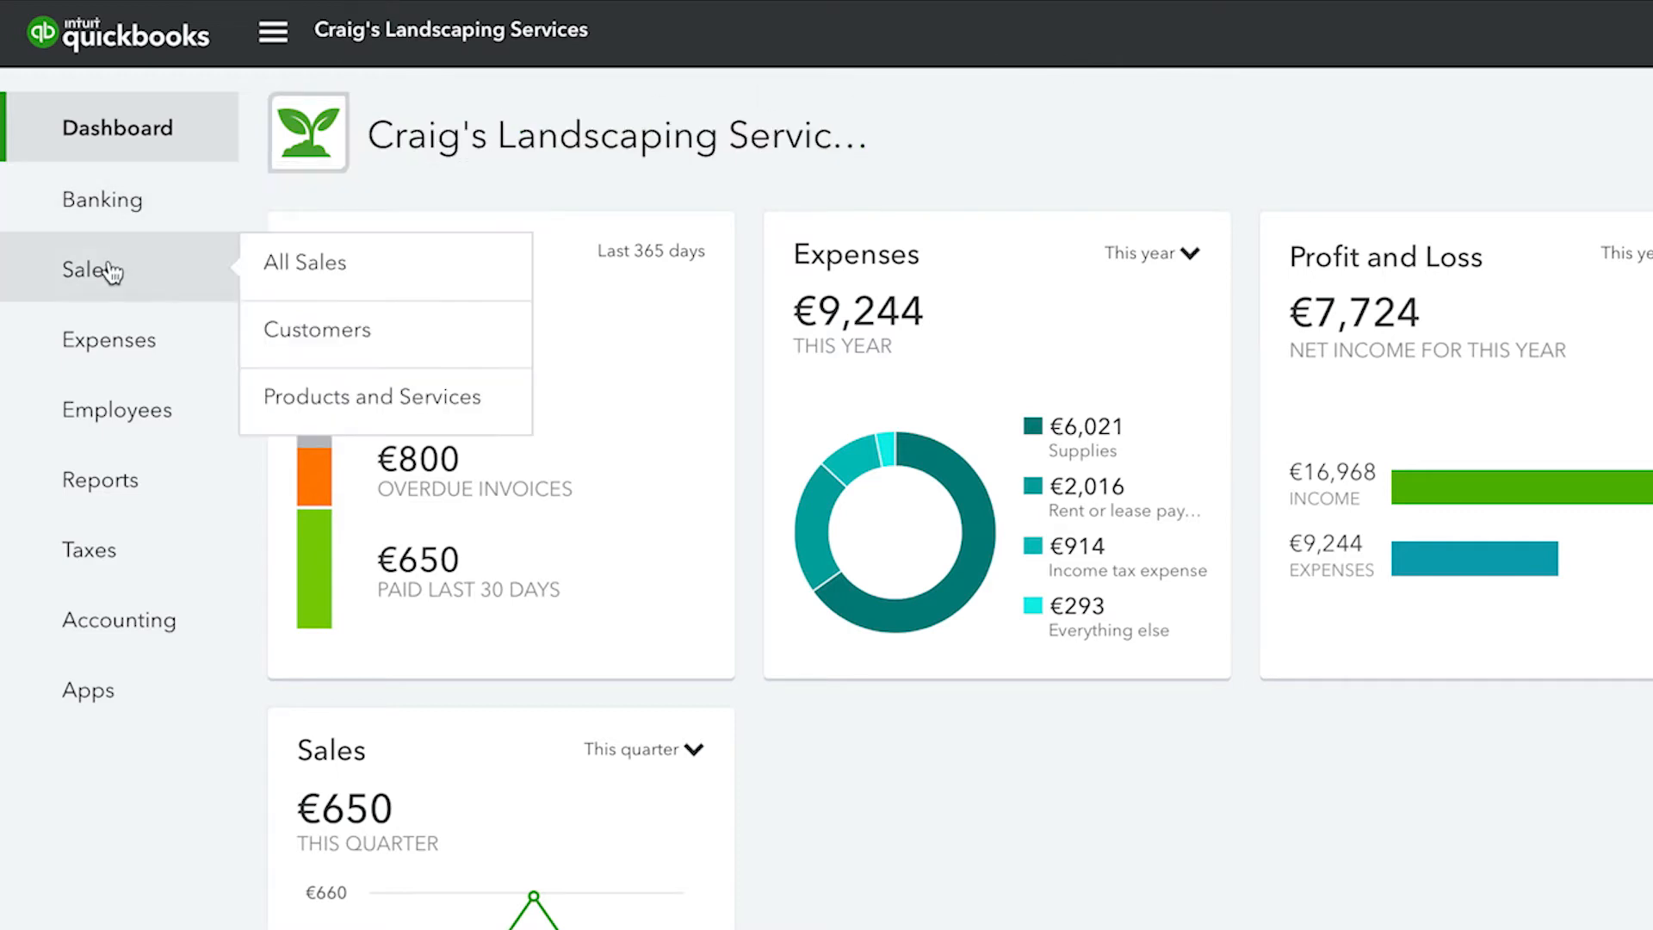
click(305, 262)
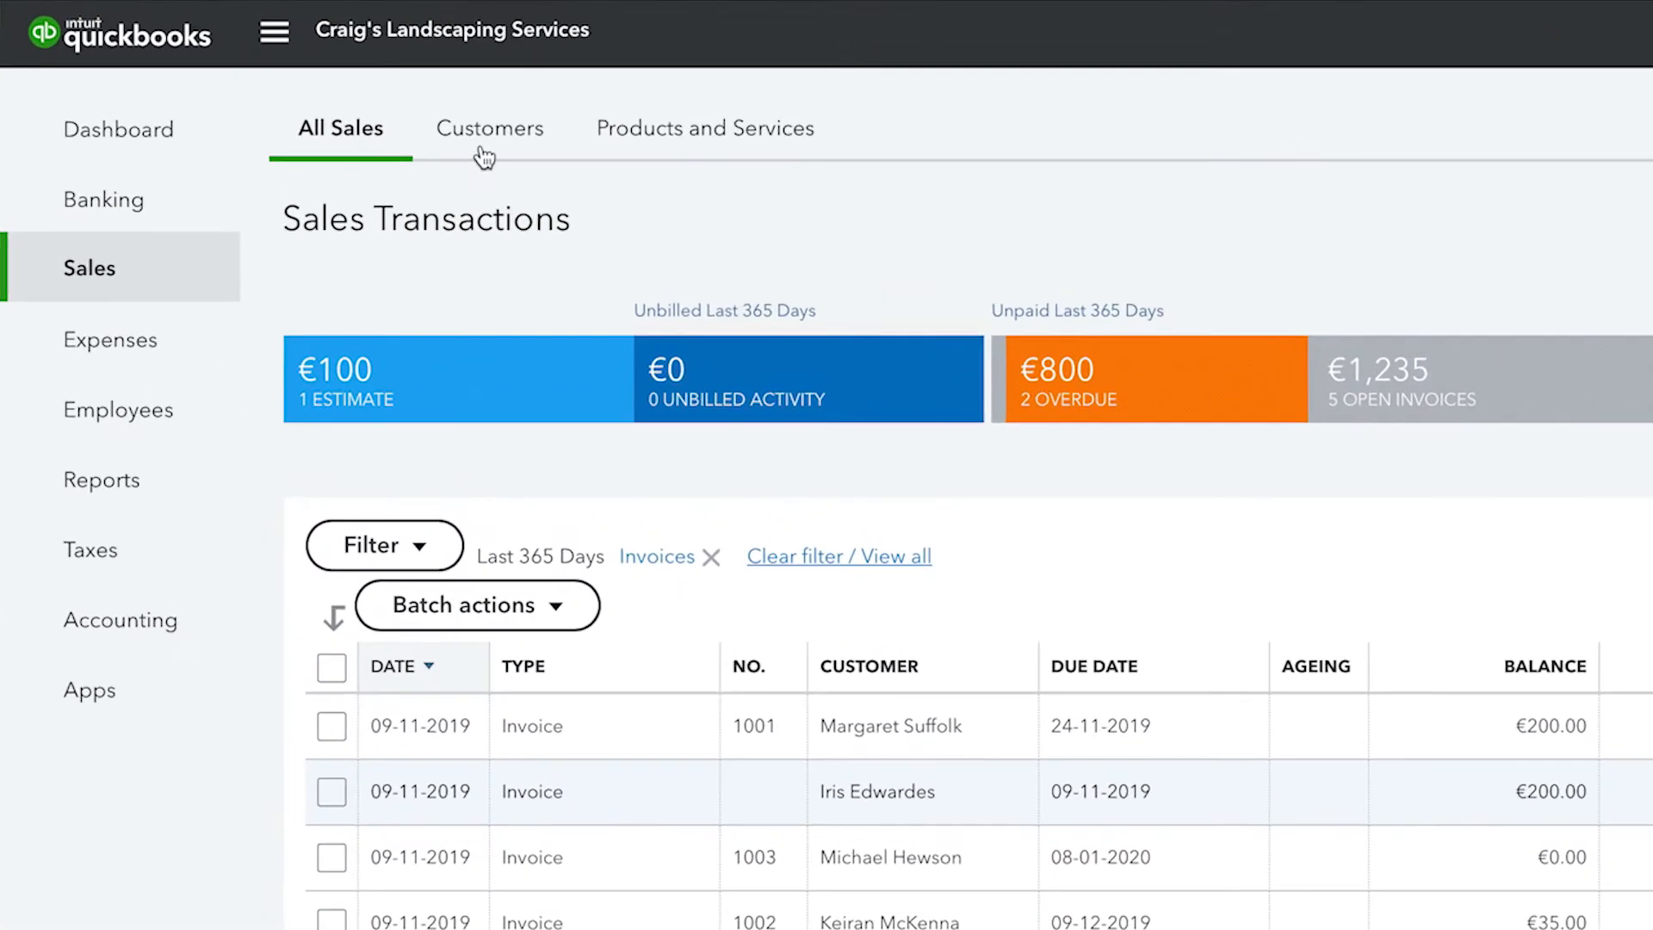
click(489, 127)
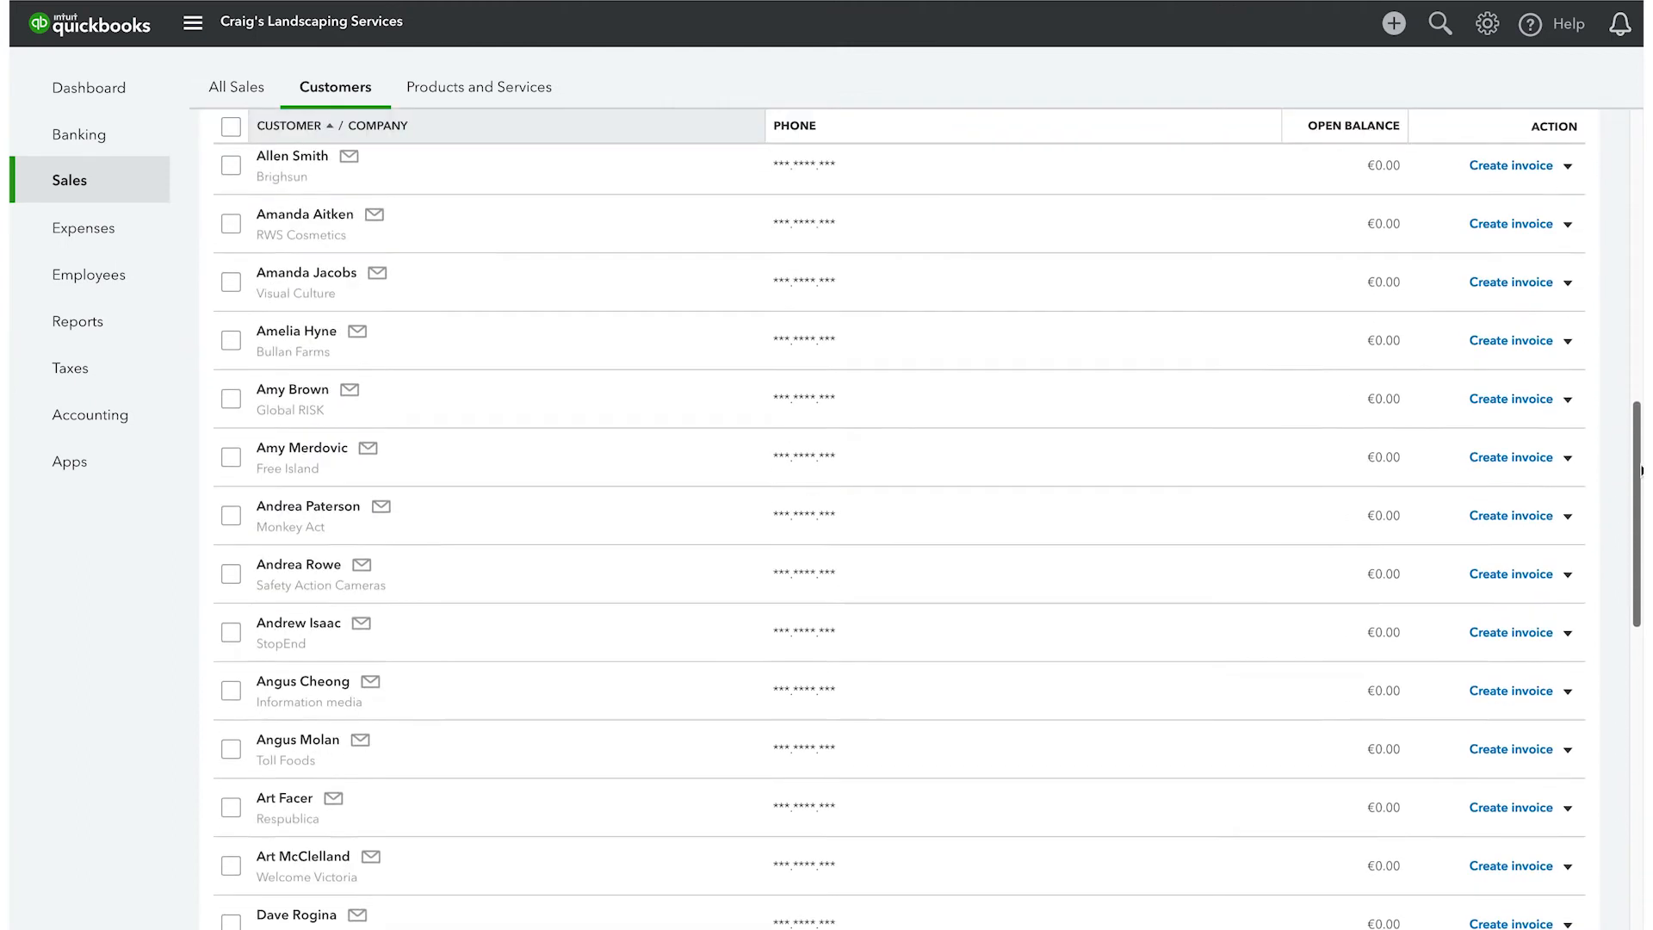
scroll(down, 3)
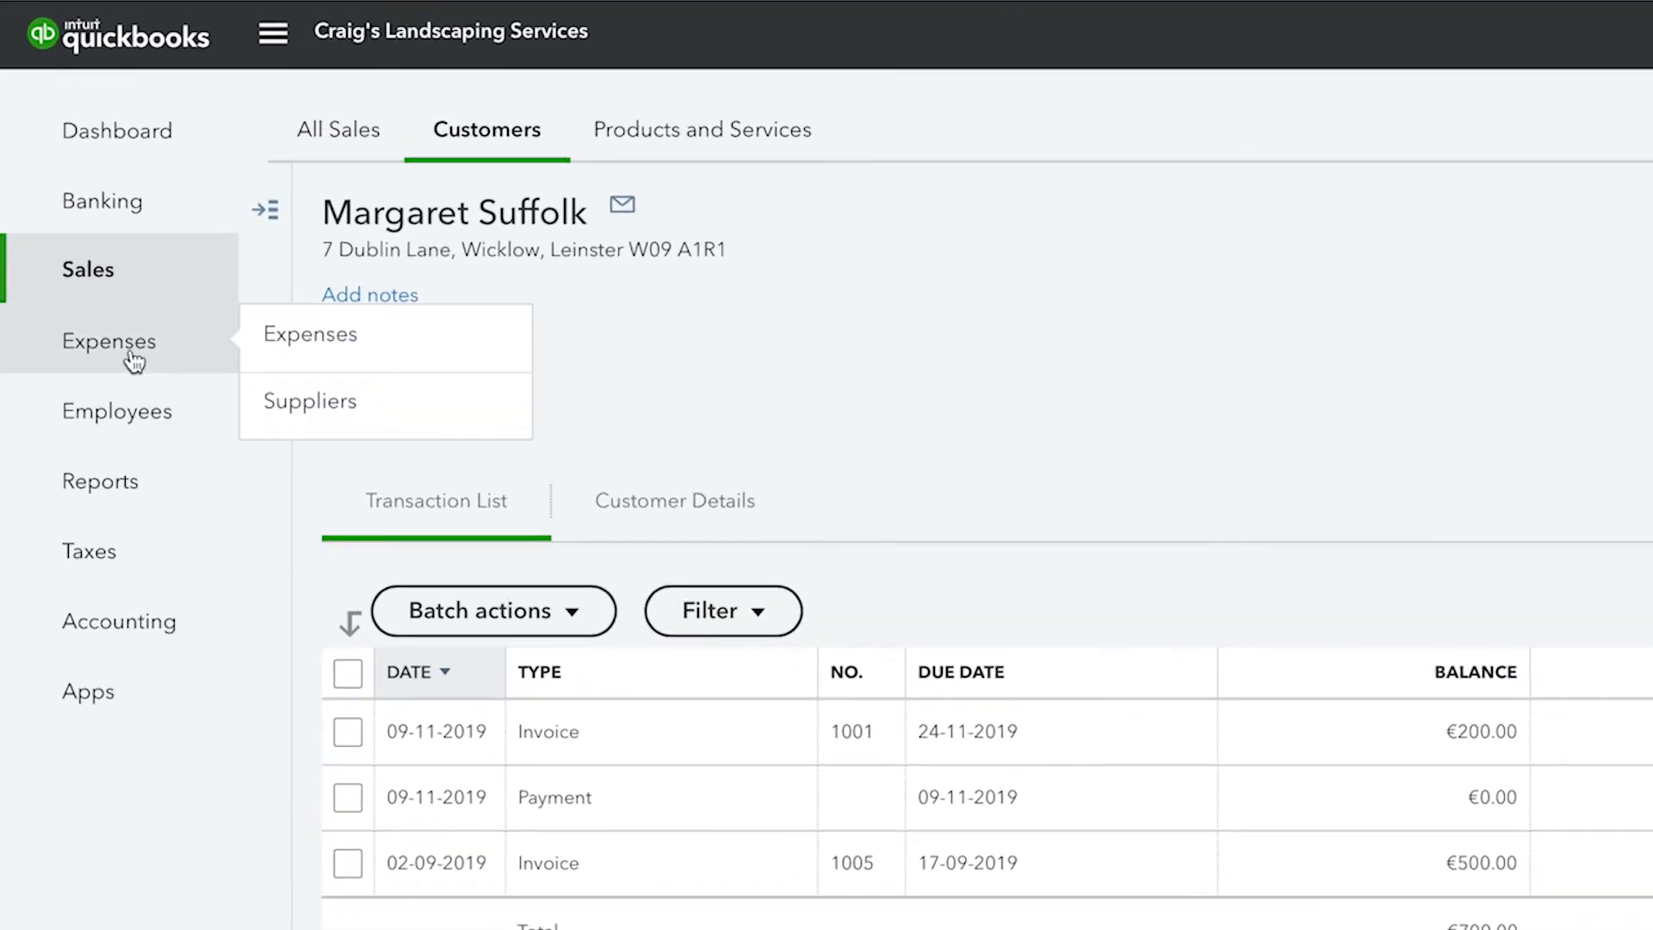
Visit the Suppliers list, Employees page and Reports library, ending on the Dashboard
click(309, 334)
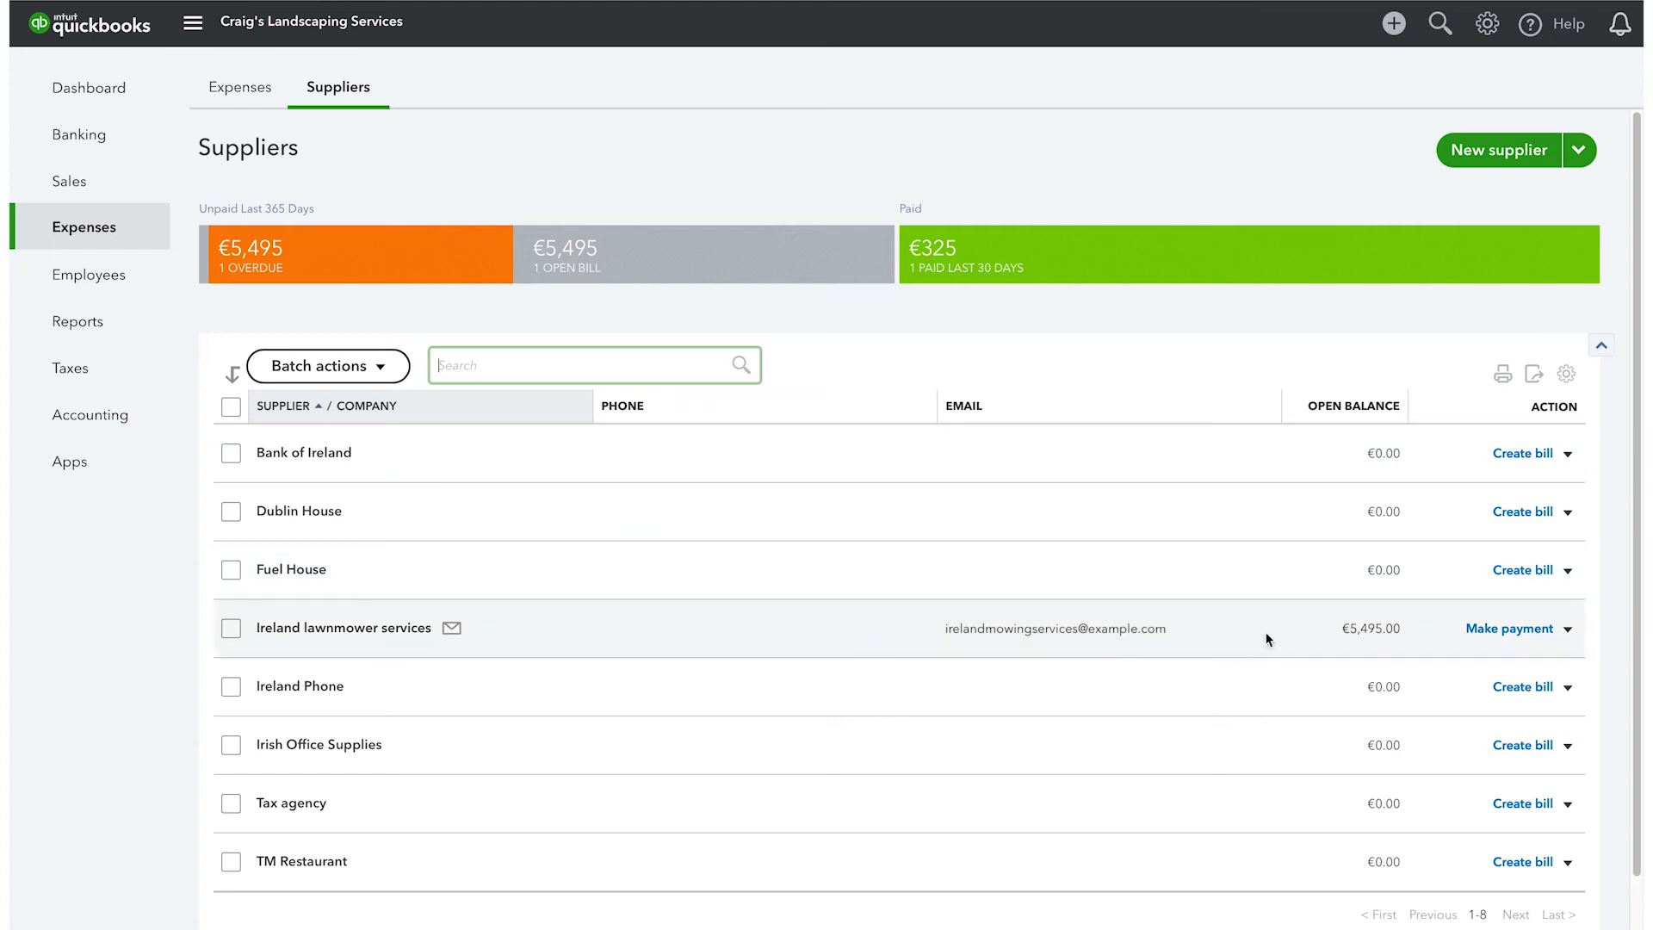
mouse_move(1282, 640)
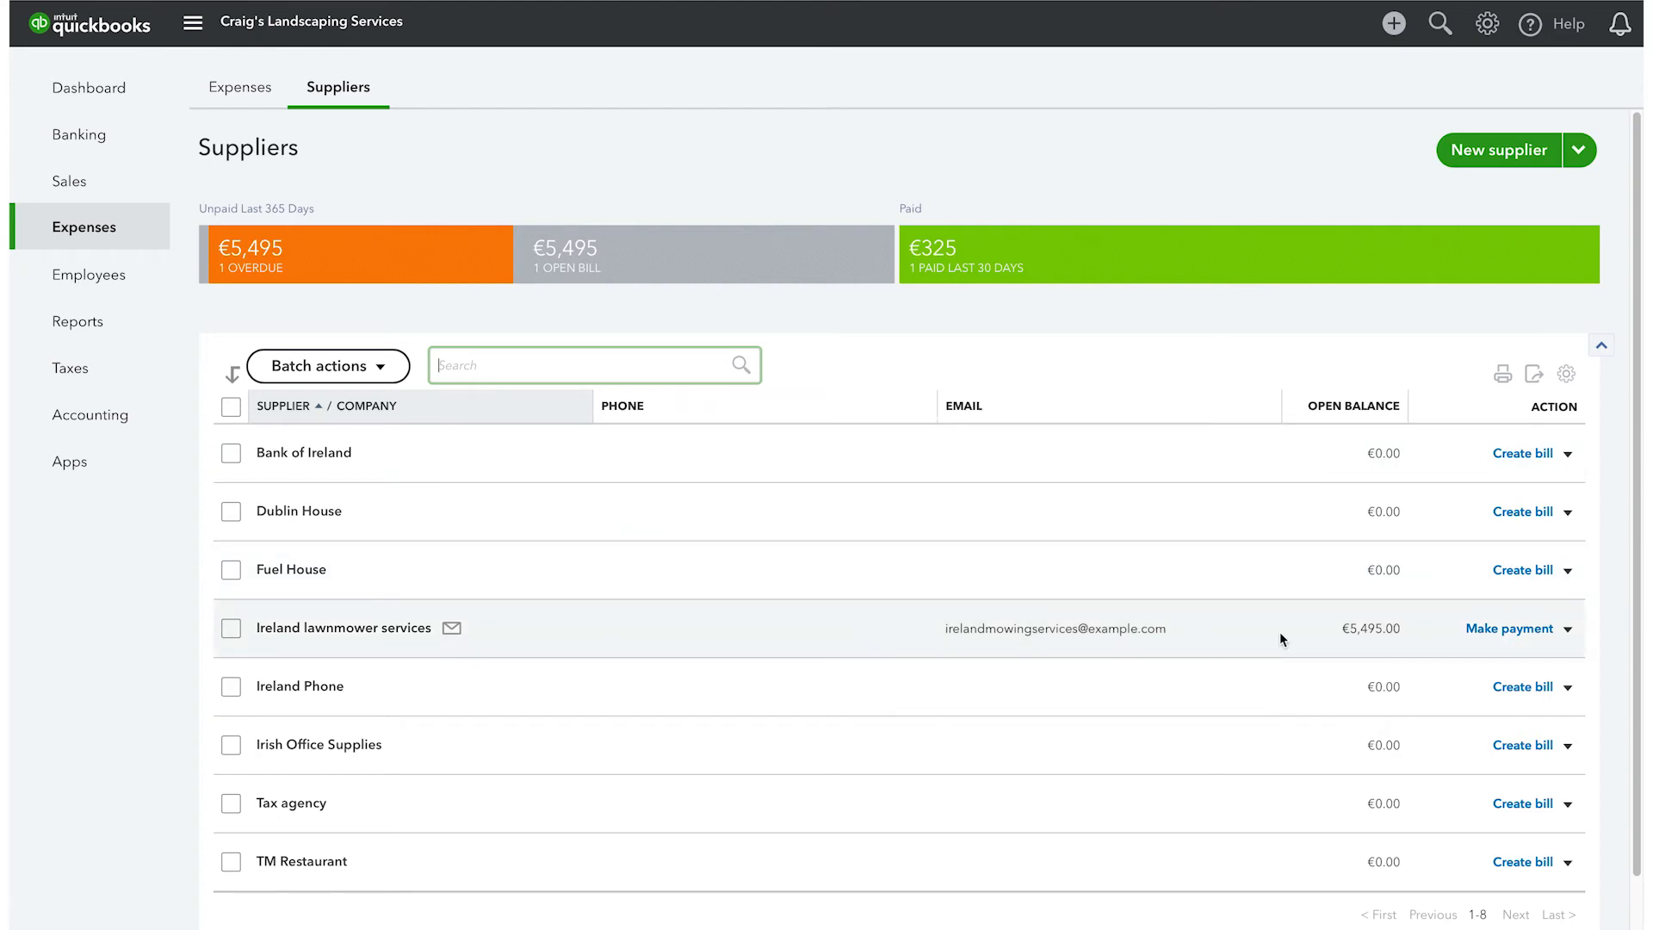
click(89, 86)
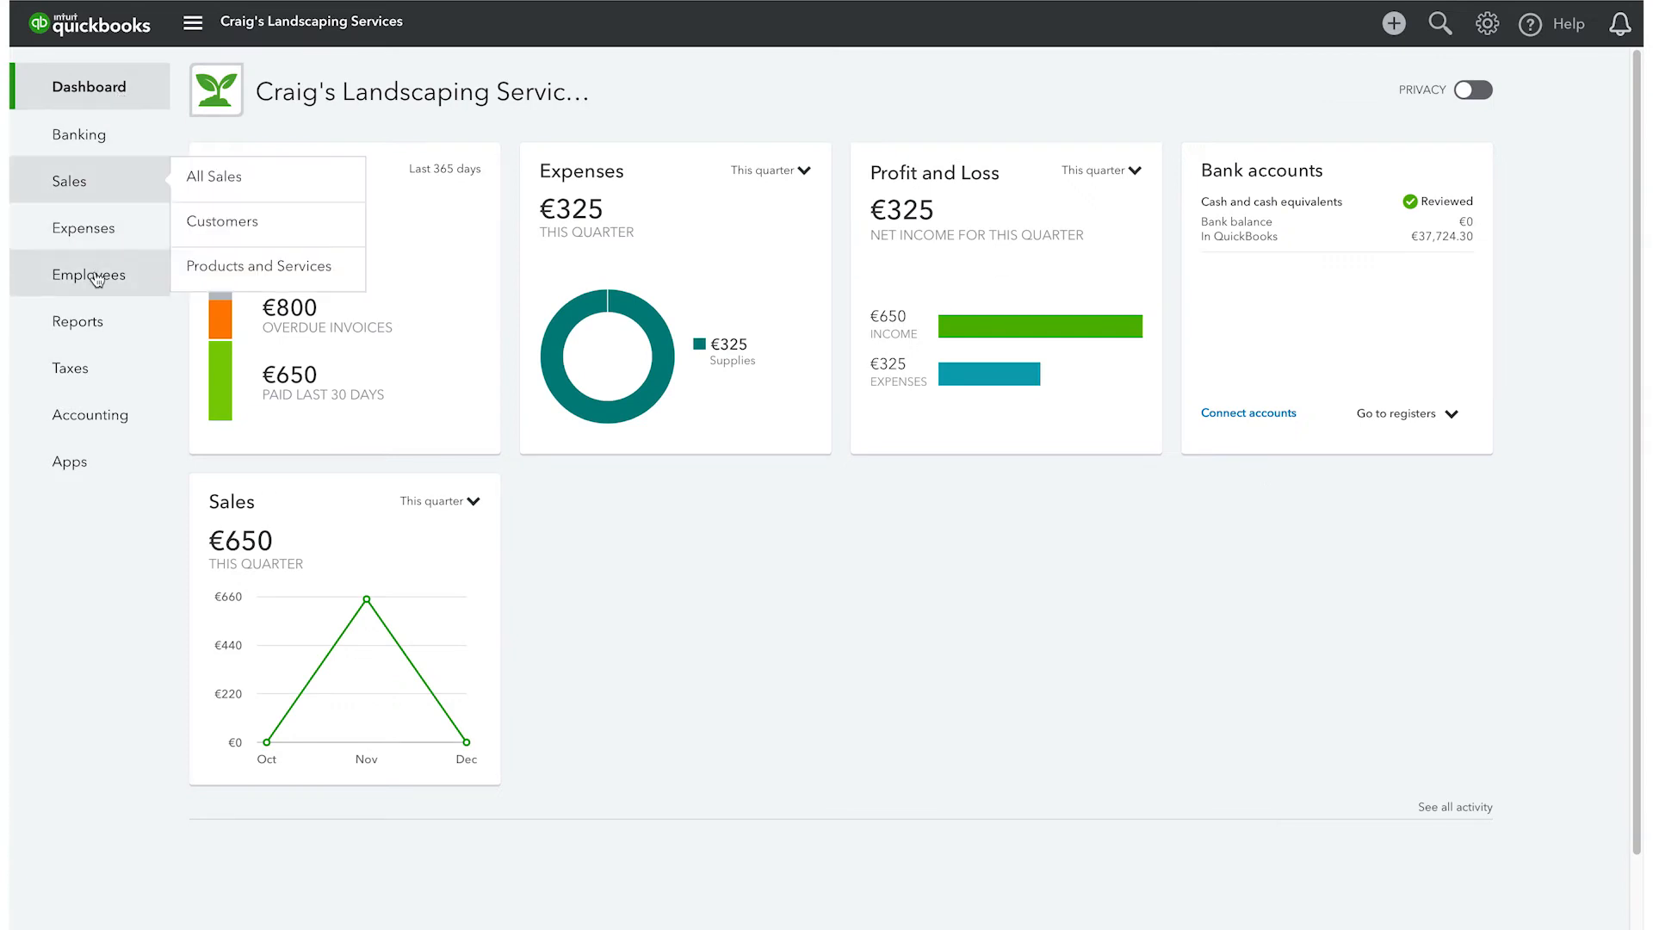
click(89, 274)
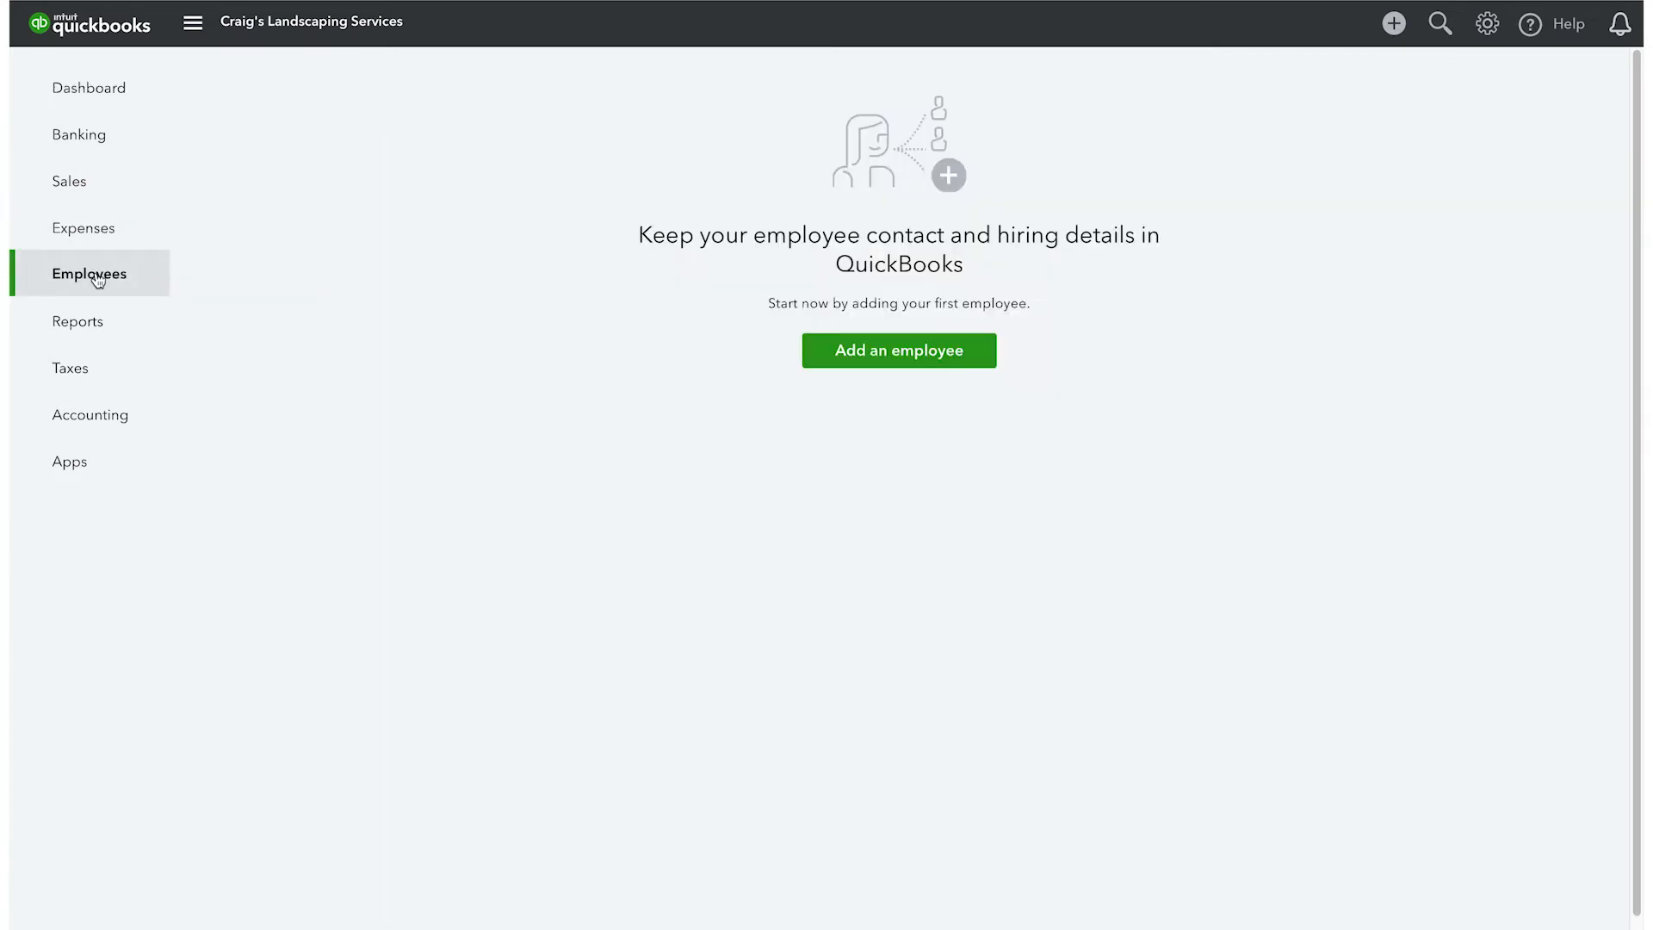
click(76, 321)
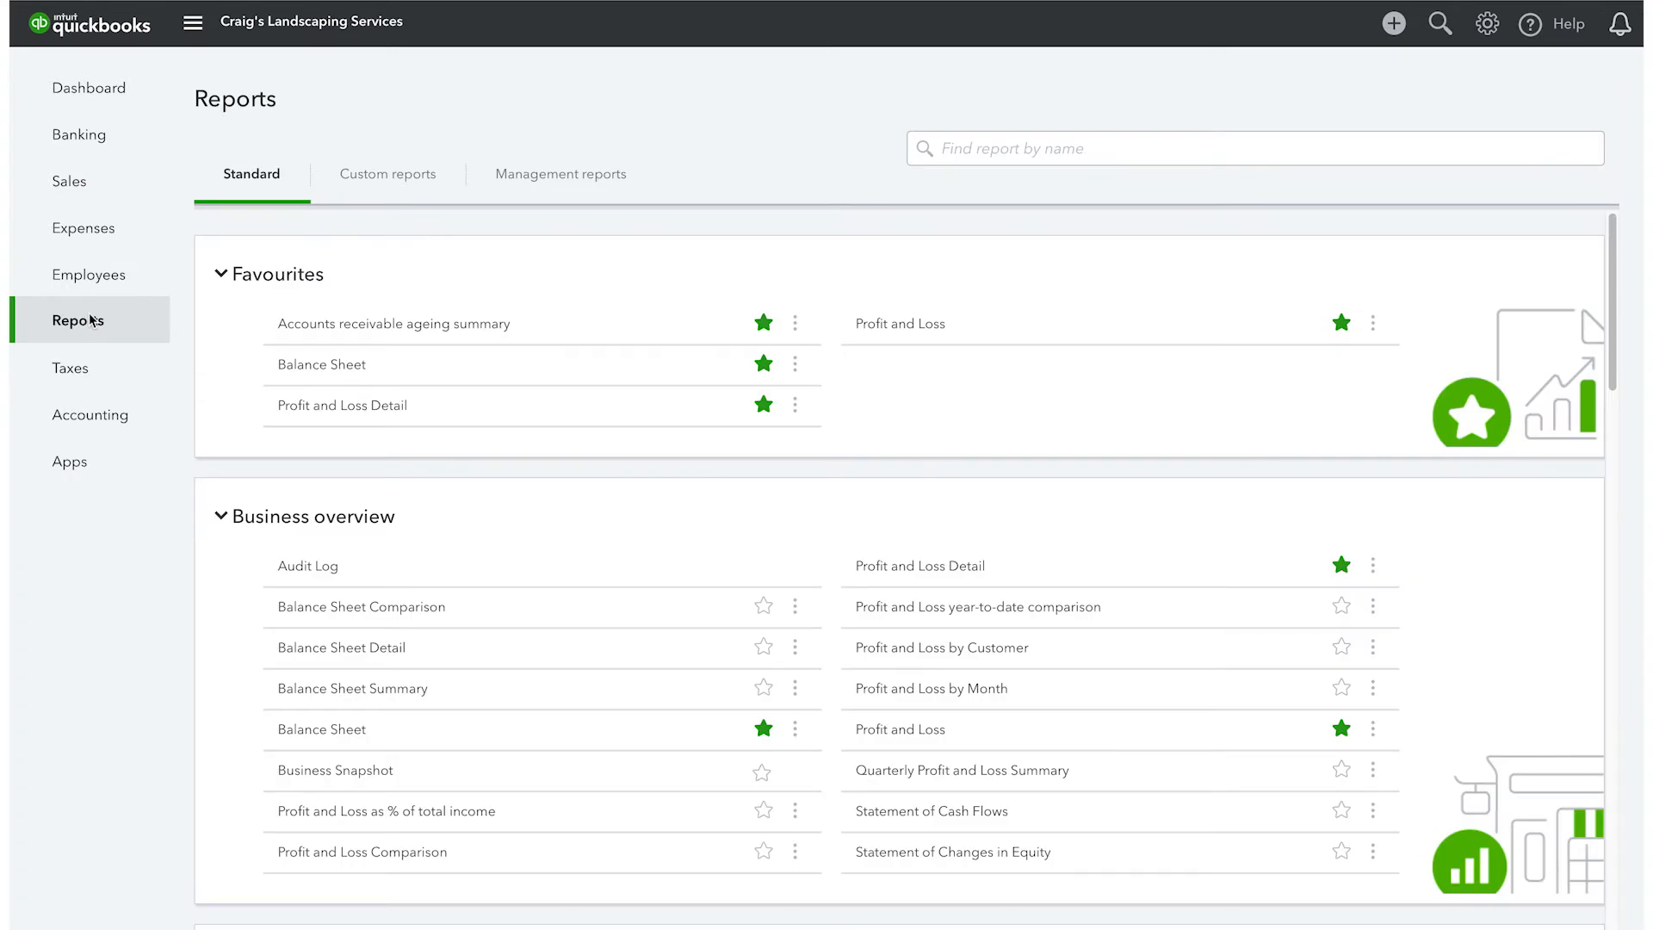
click(89, 88)
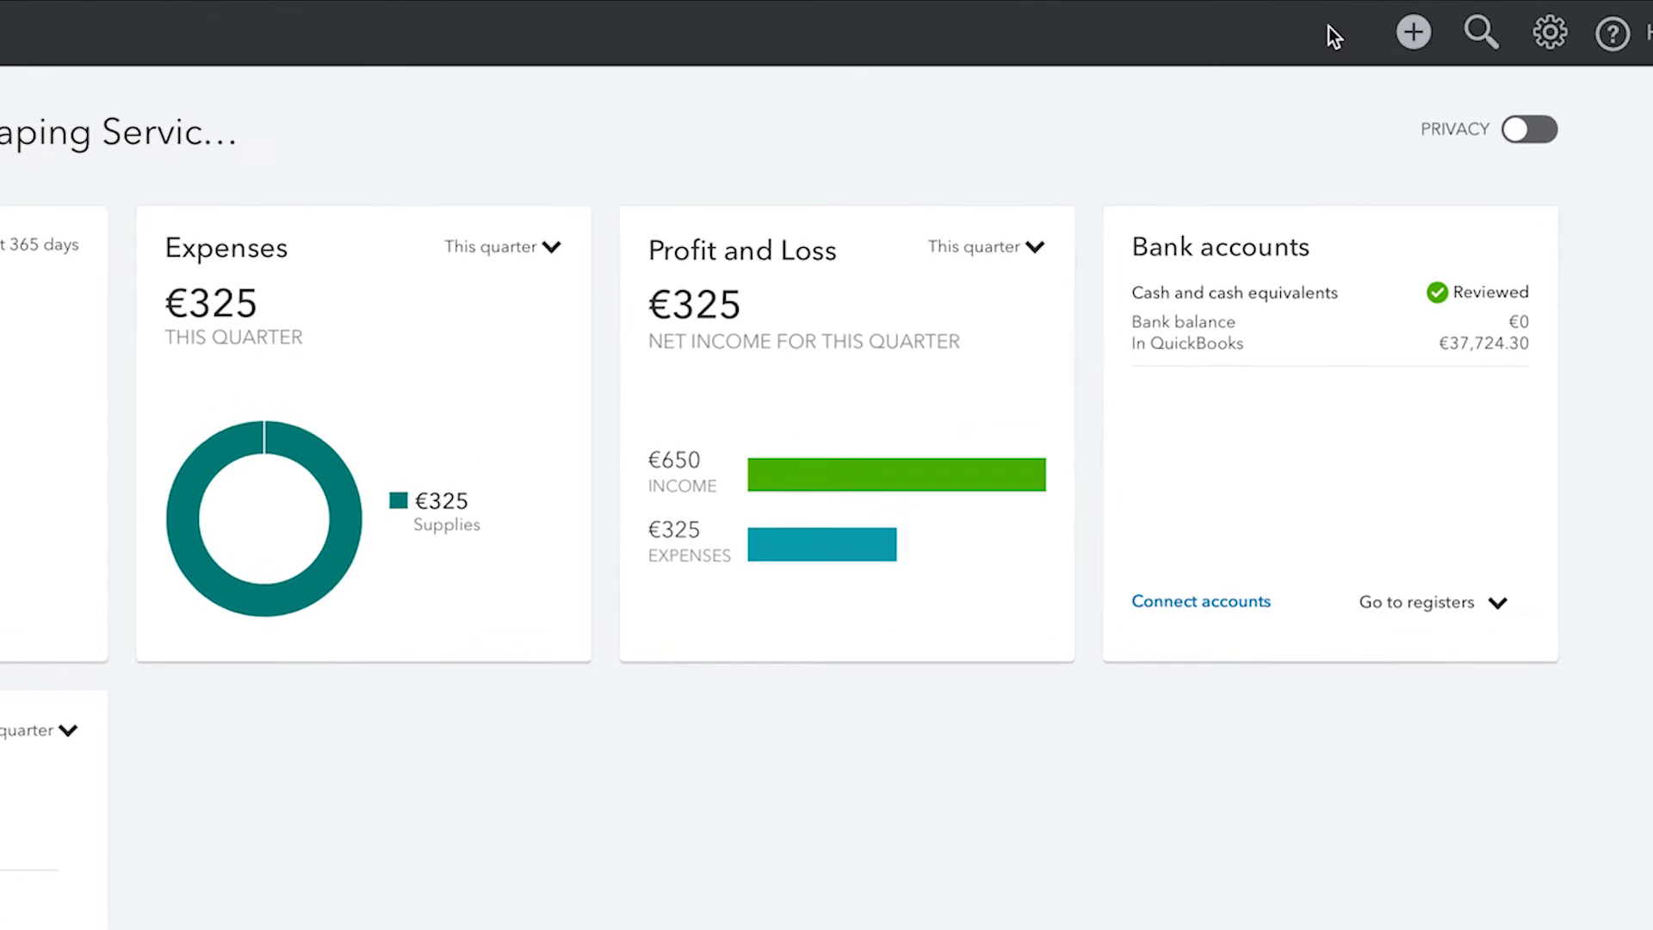
click(1413, 32)
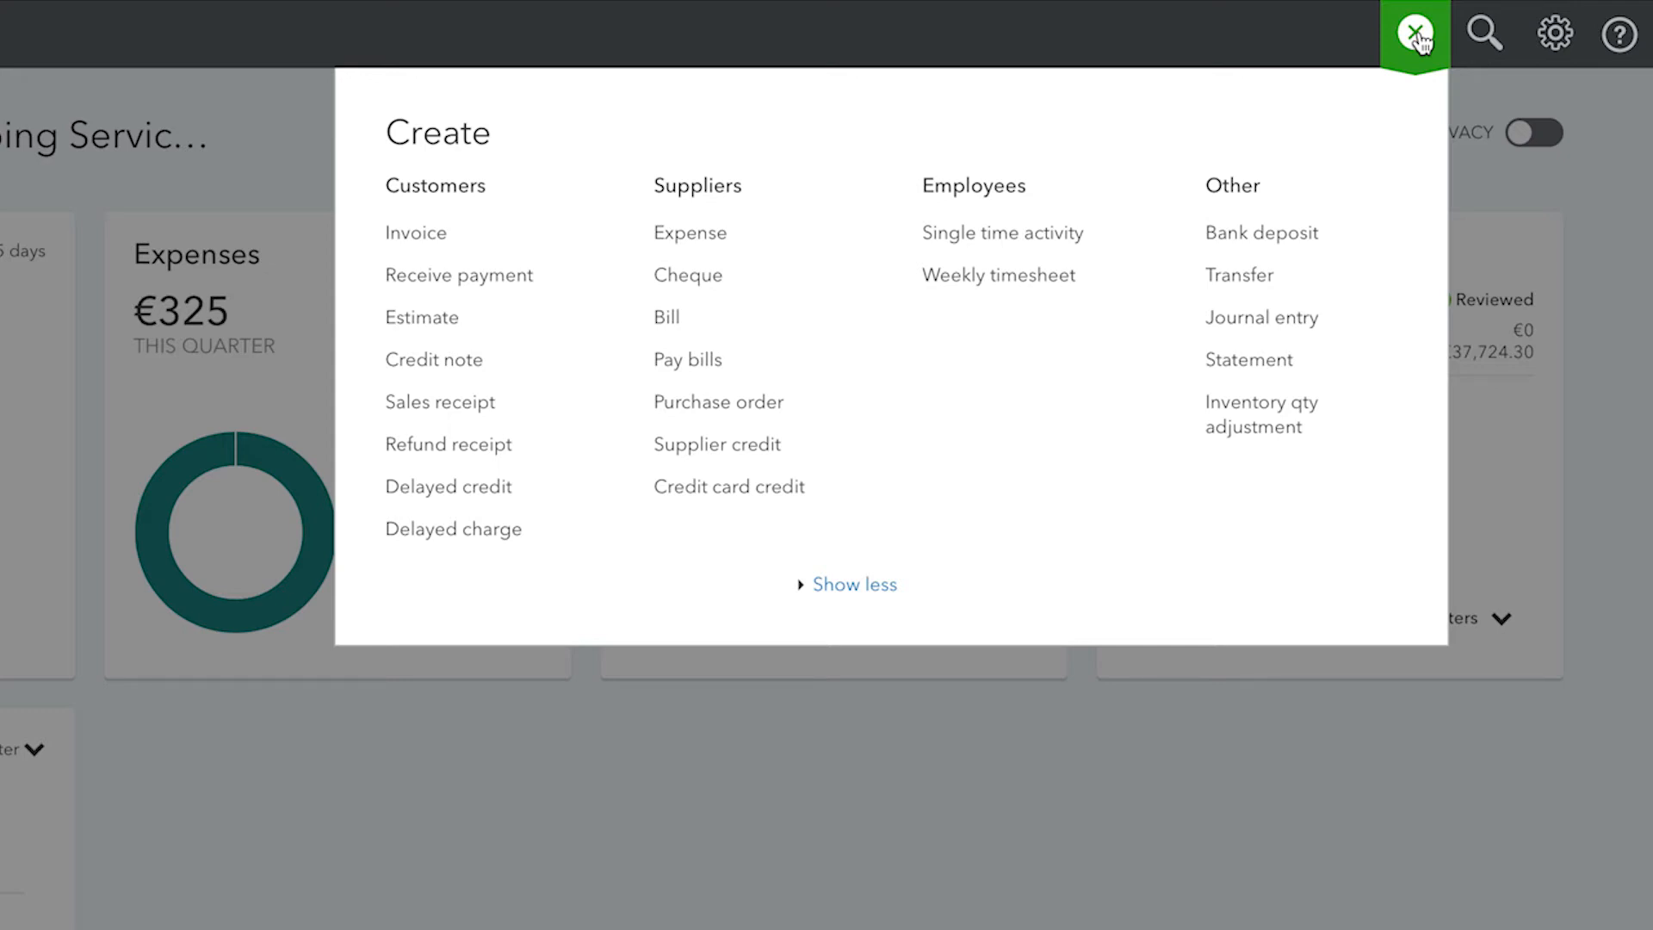
mouse_move(481, 205)
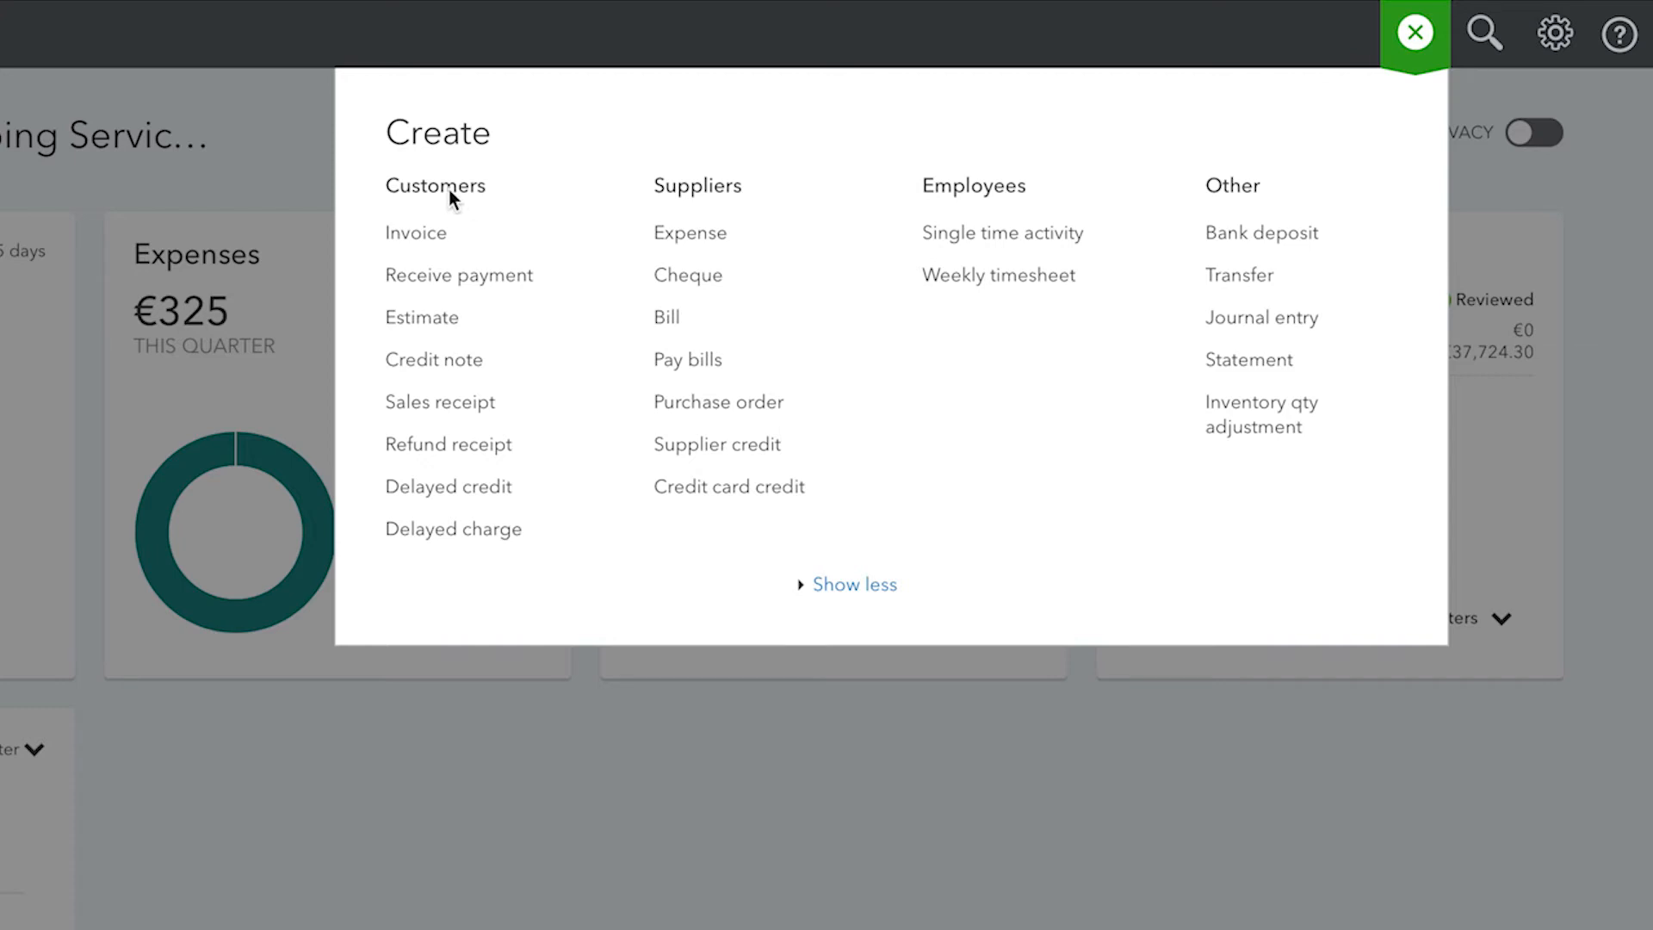
mouse_move(690, 198)
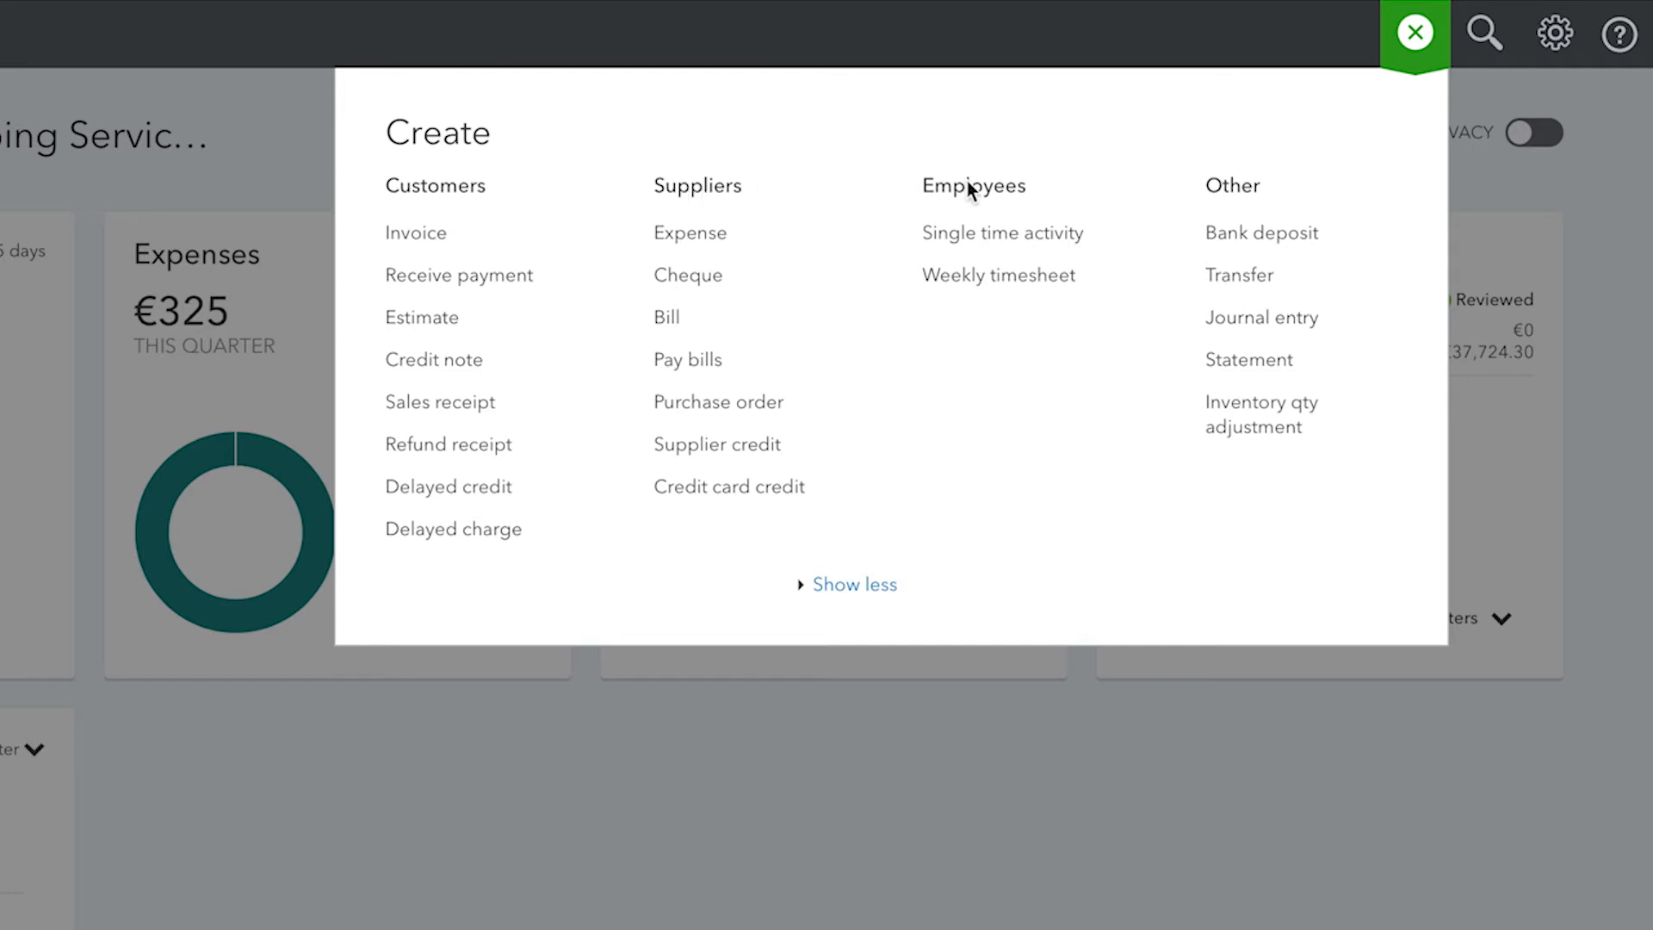
mouse_move(1094, 189)
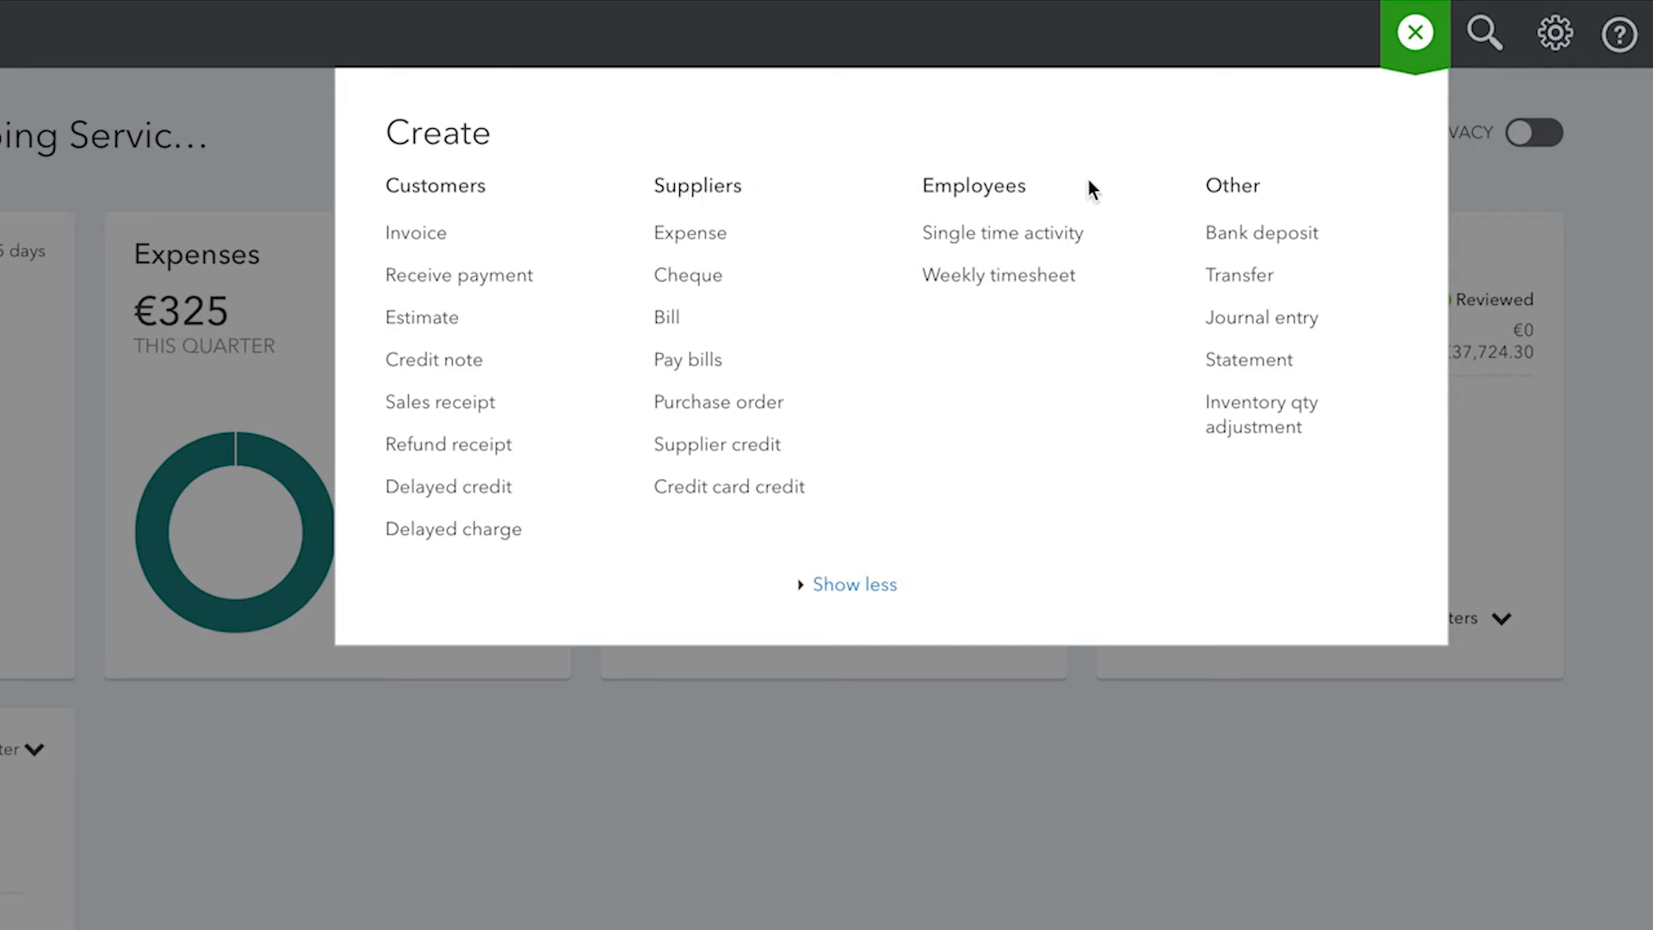
mouse_move(1284, 191)
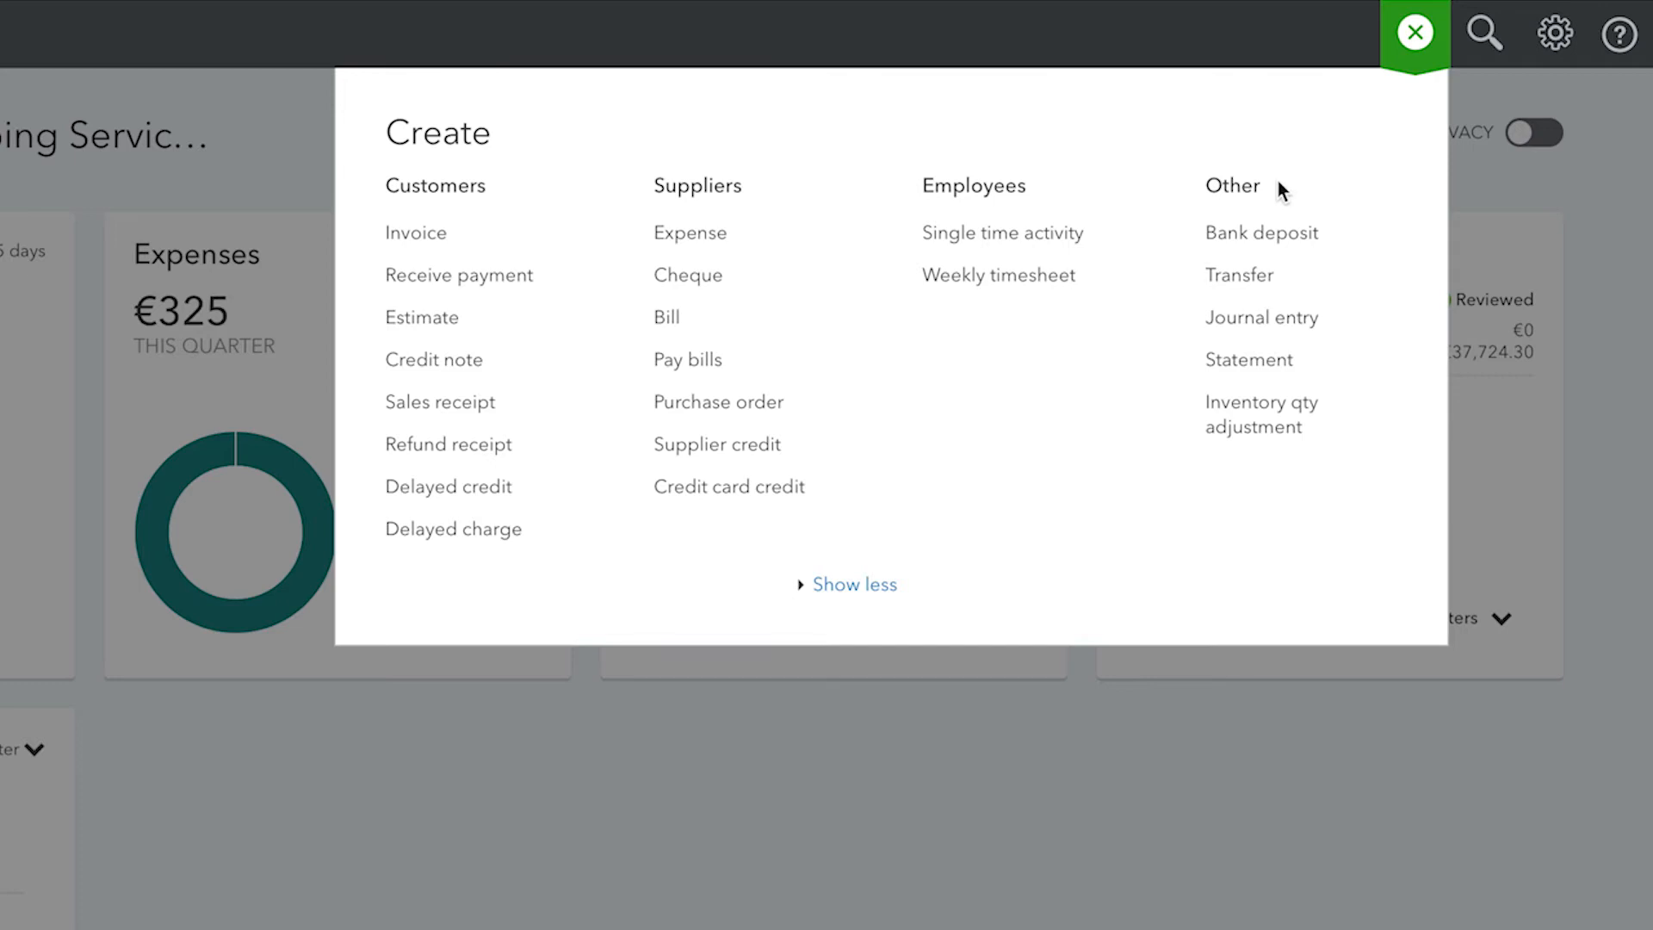
click(1414, 33)
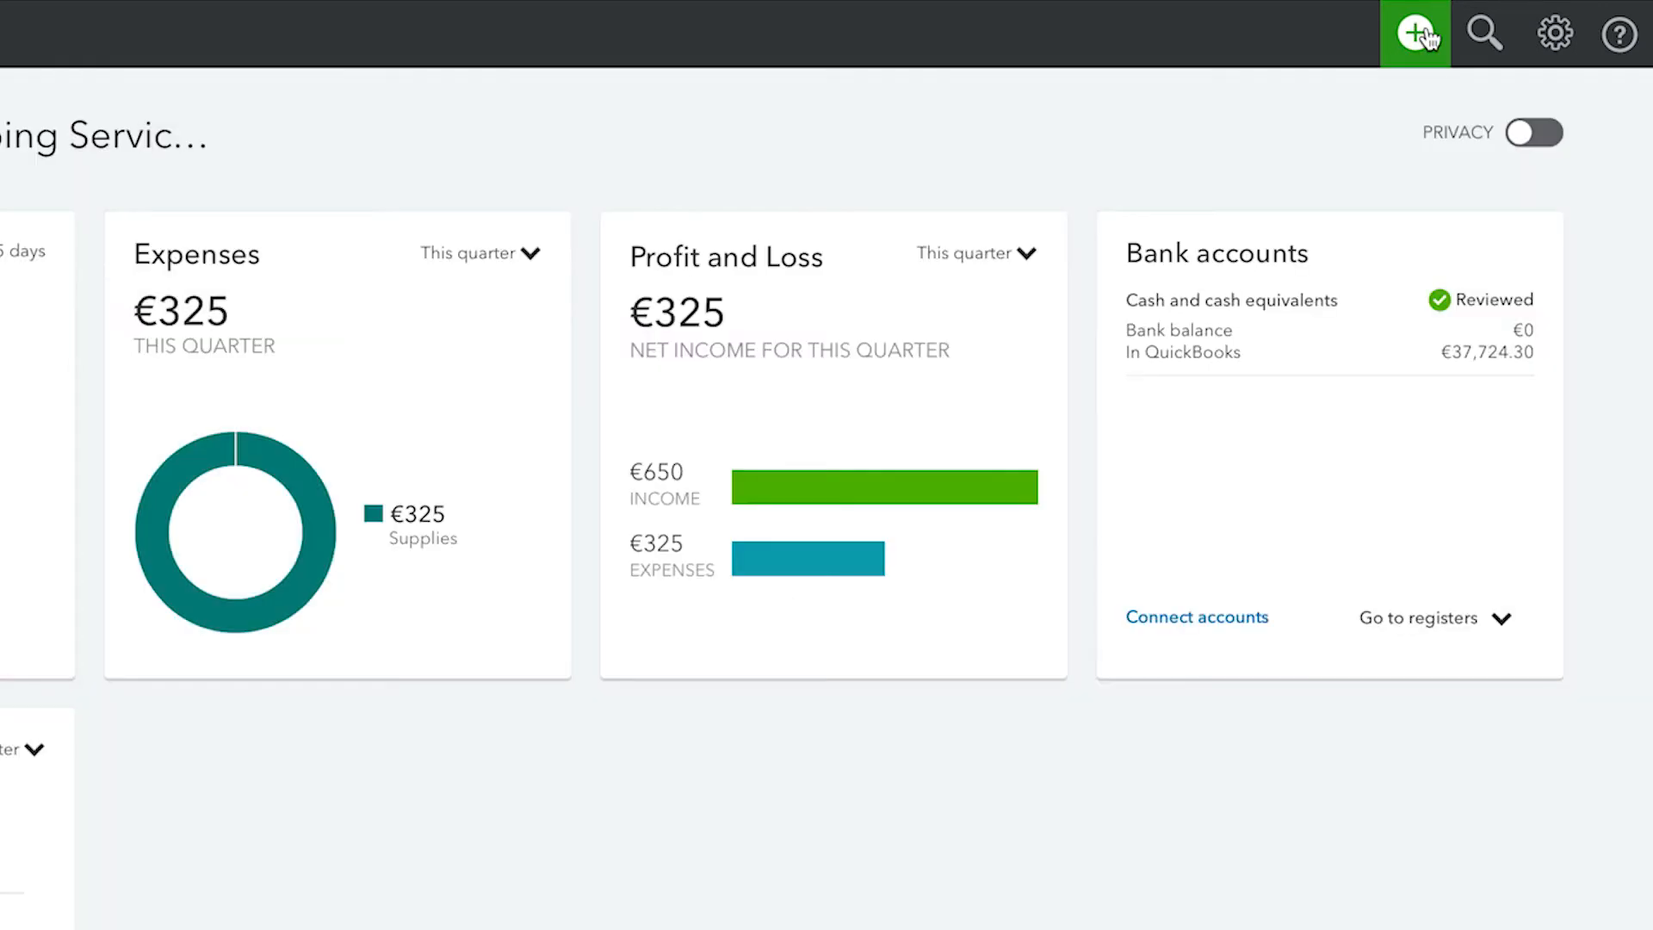
Review the company and Expenses settings in Account and Settings, then return to the Dashboard
click(1553, 32)
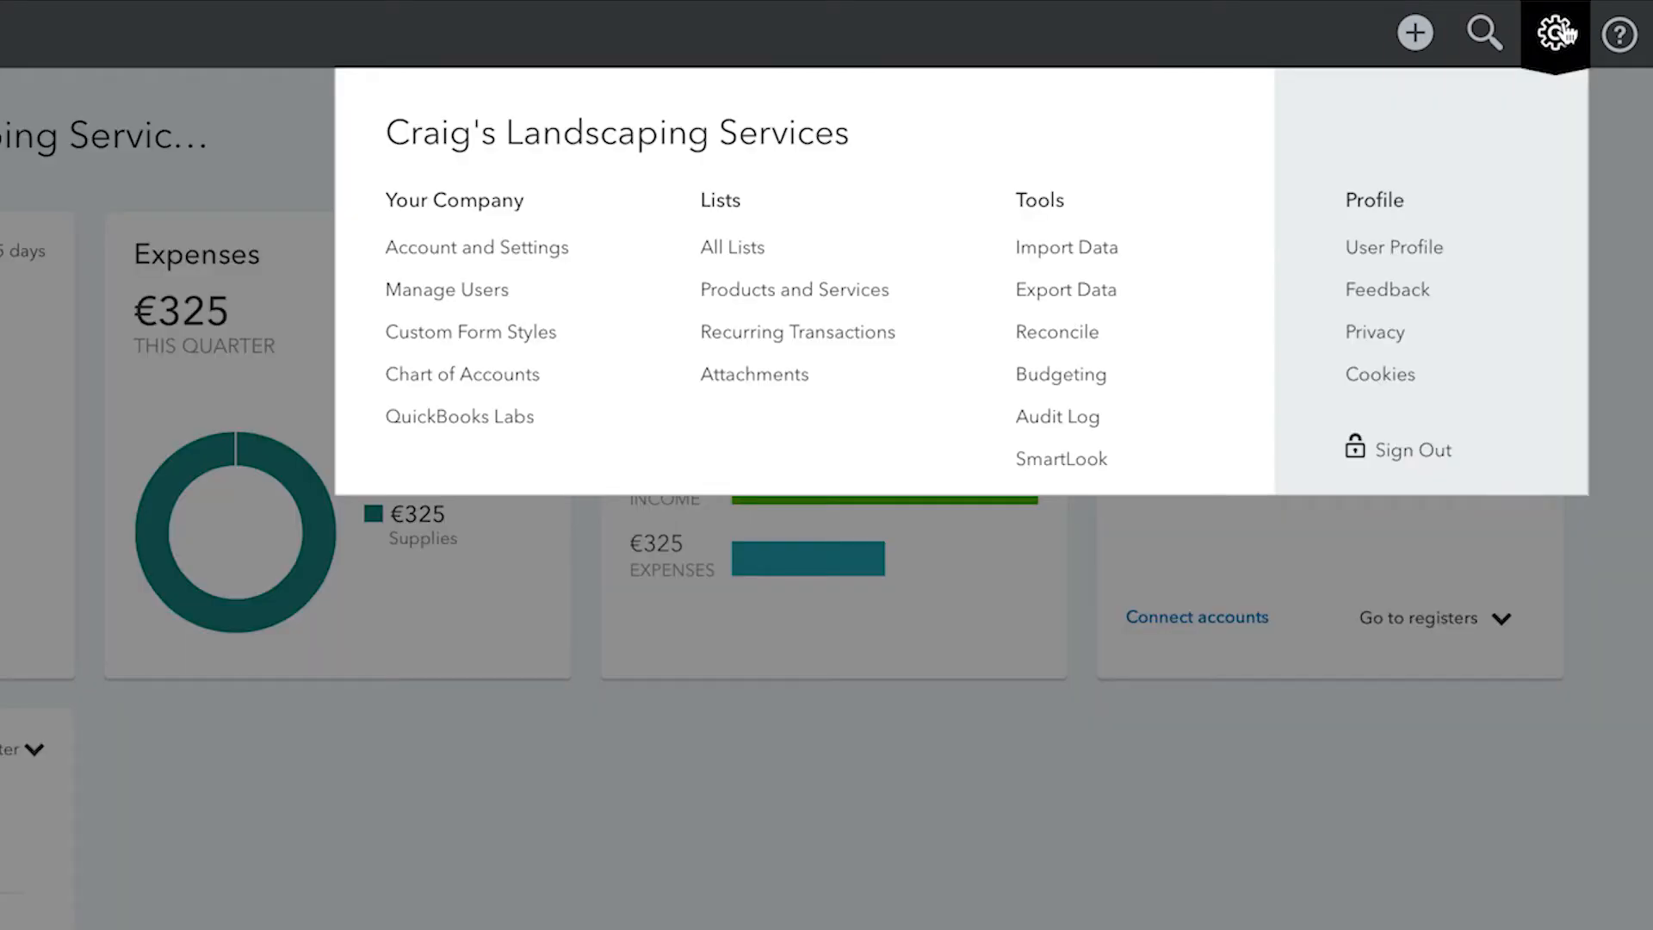
mouse_move(1554, 33)
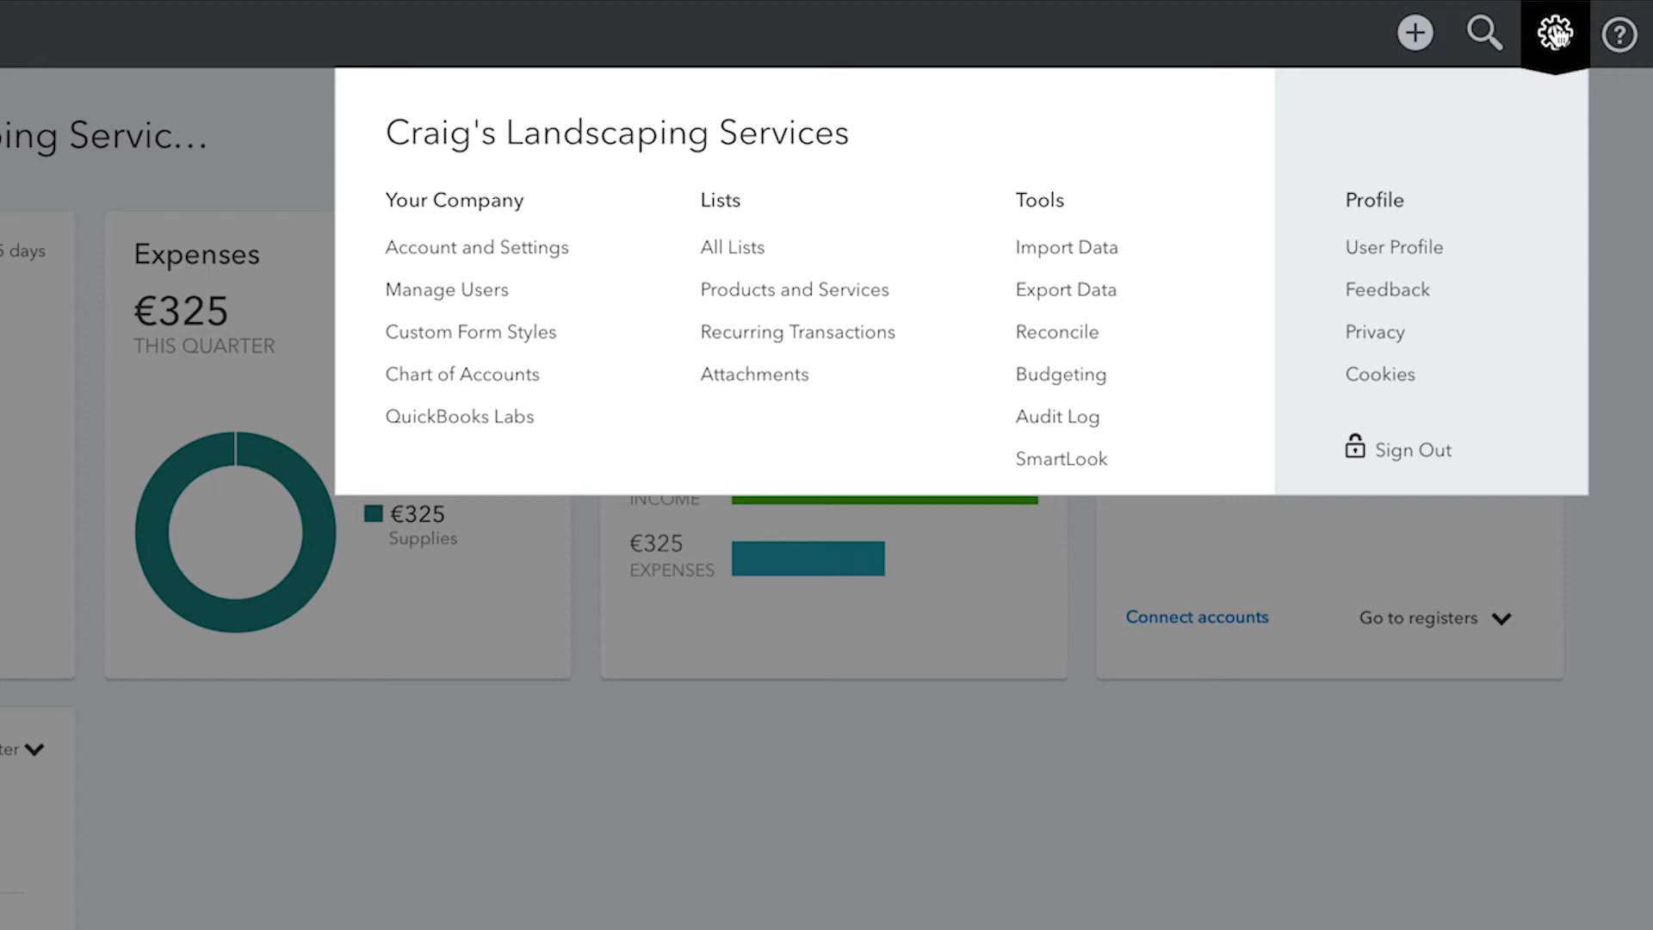
mouse_move(1161, 156)
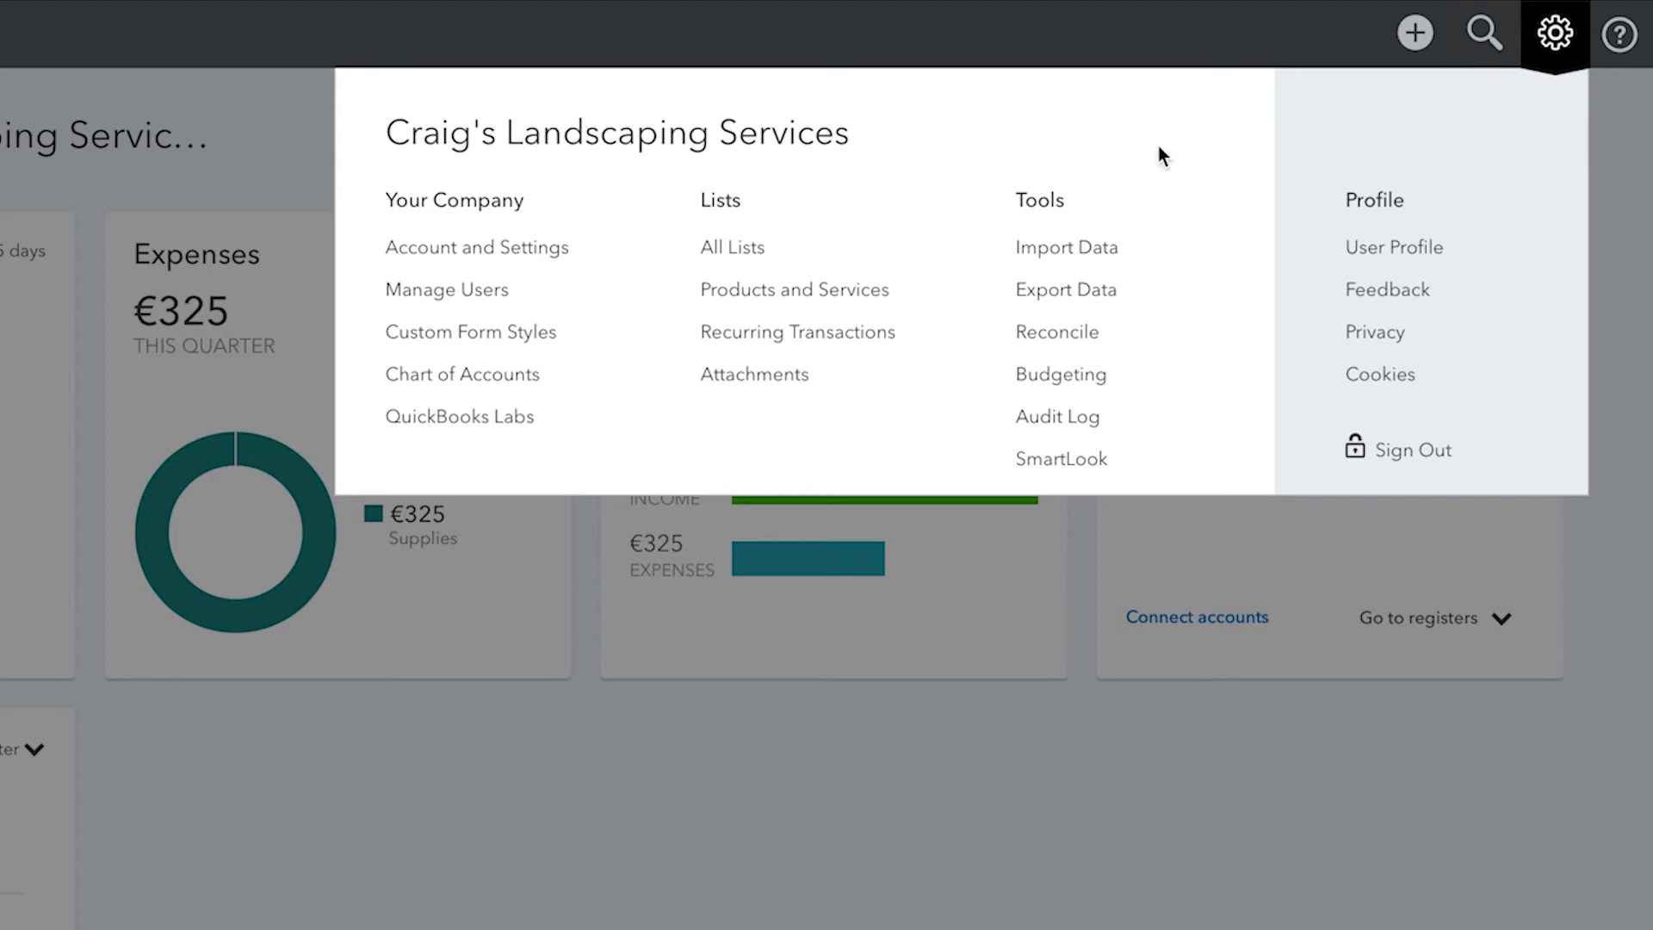
click(477, 247)
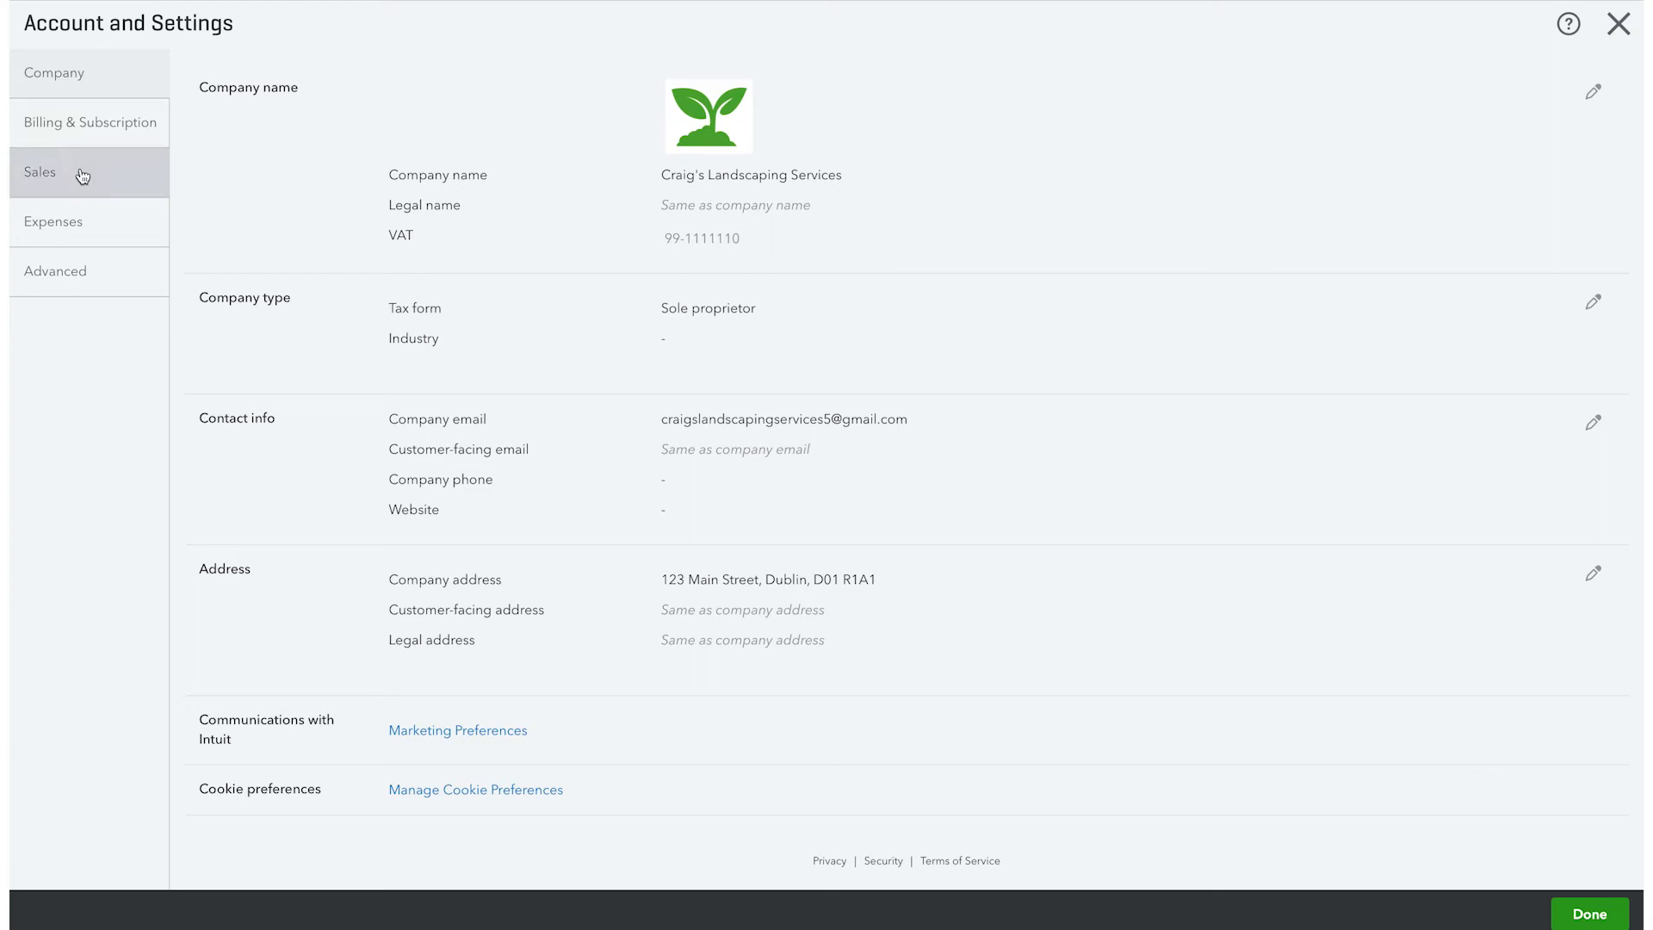
click(53, 221)
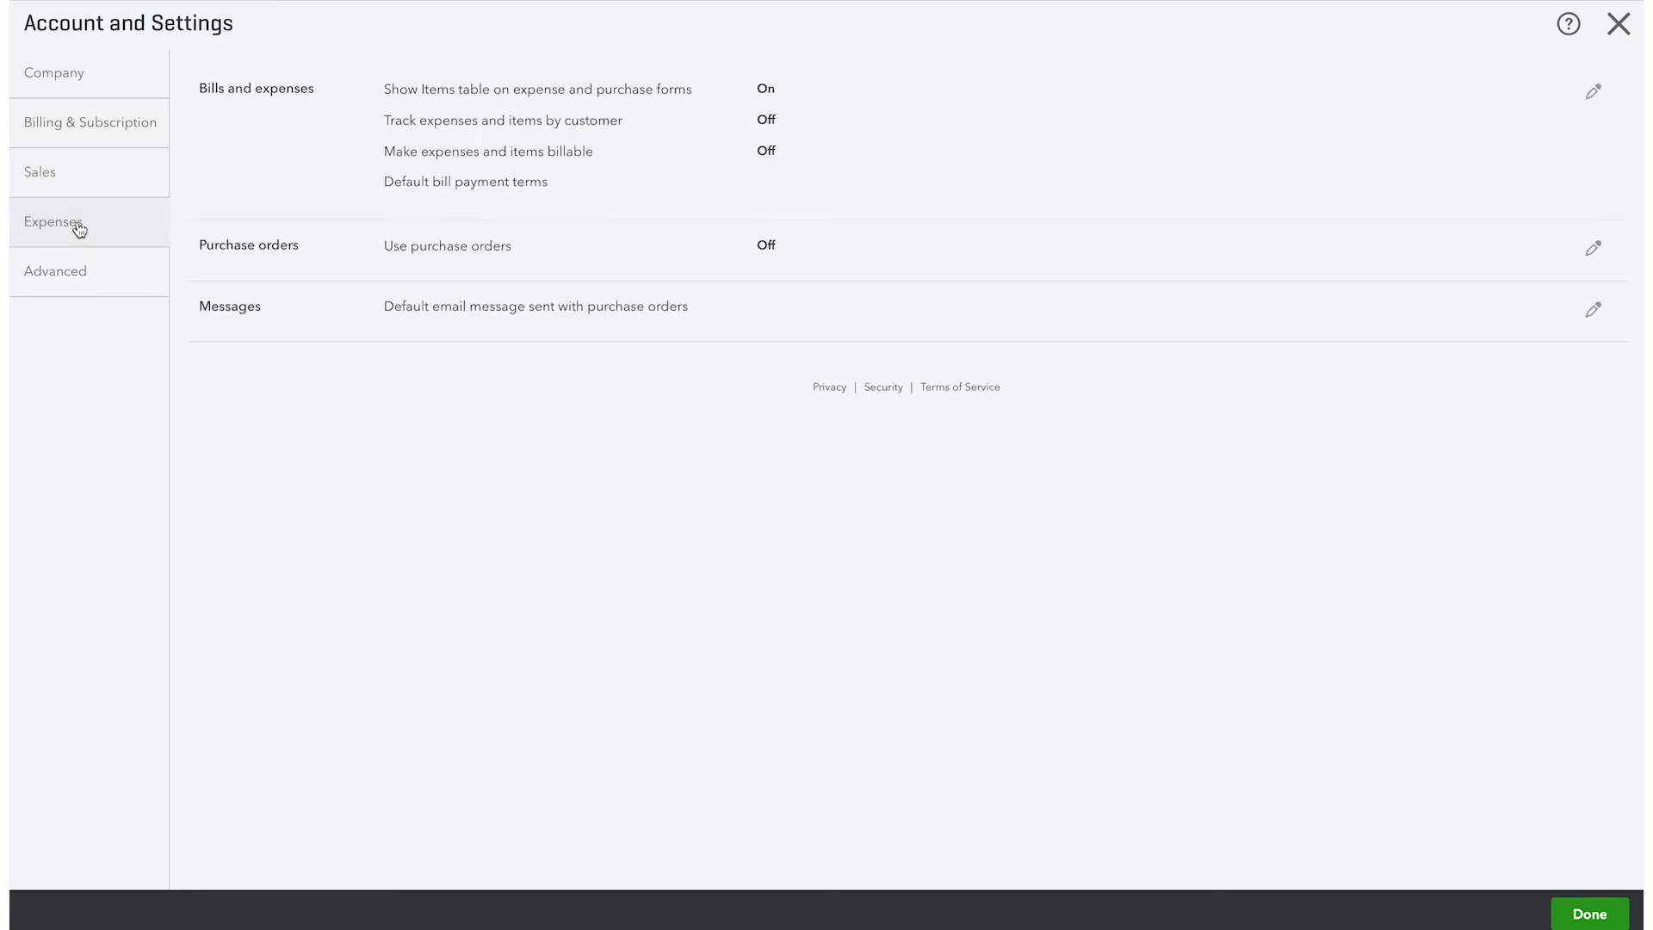
click(55, 271)
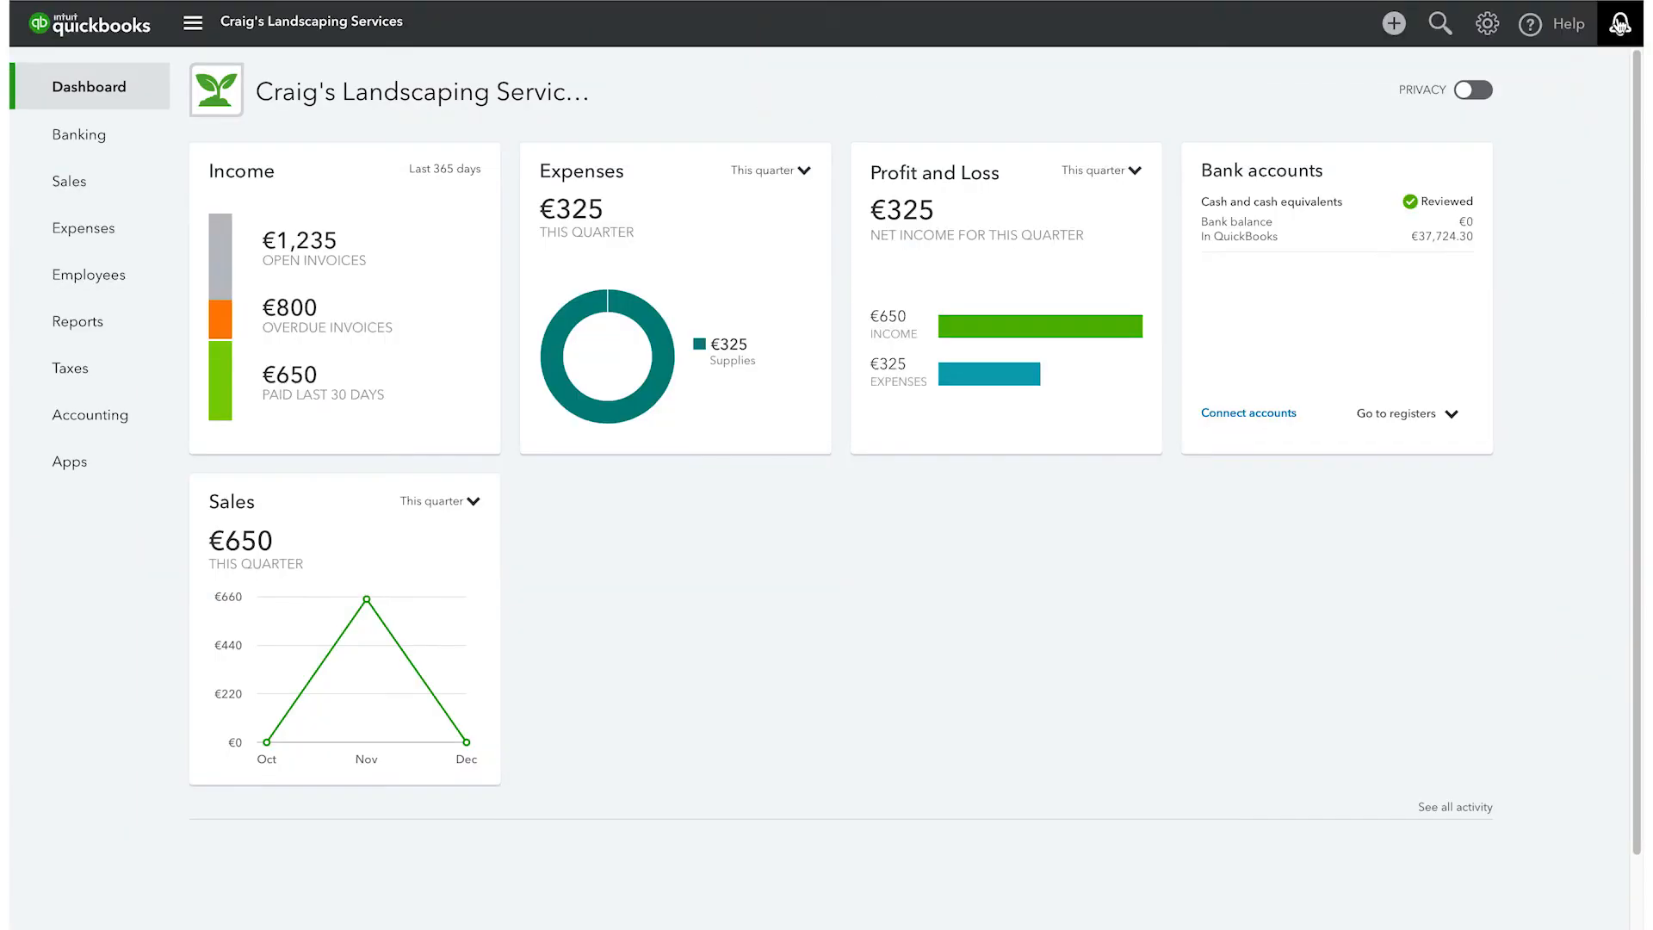
Reconcile Cash and cash equivalents with a €5,378.00 ending balance dated 31-10-2019
click(1487, 23)
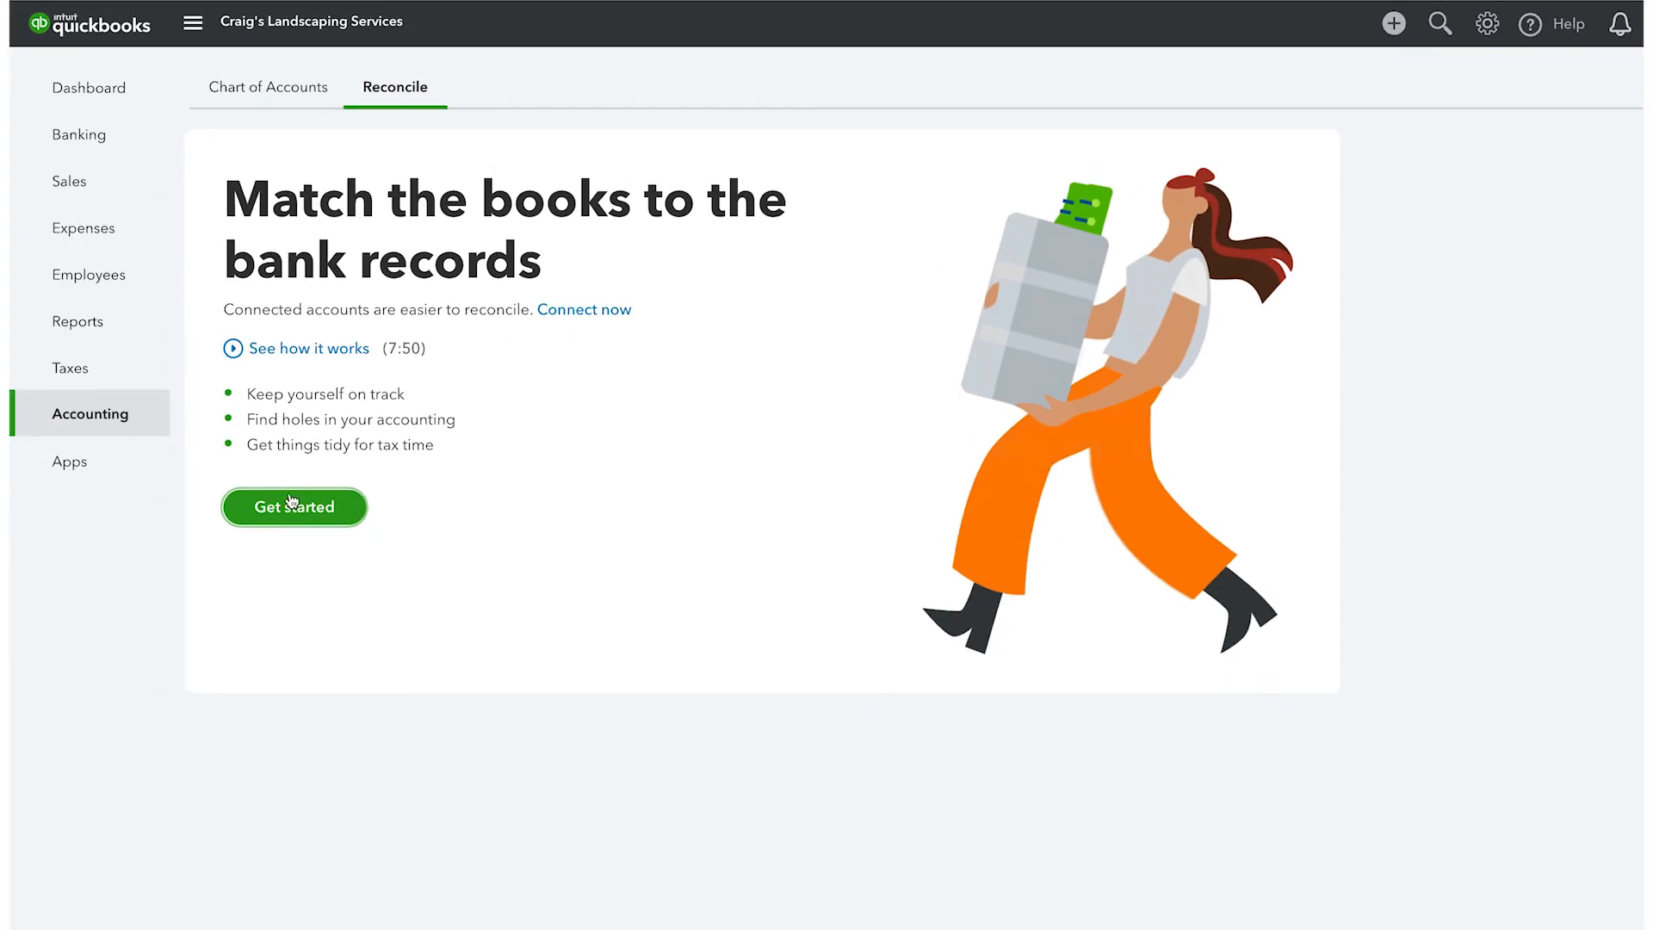
click(295, 507)
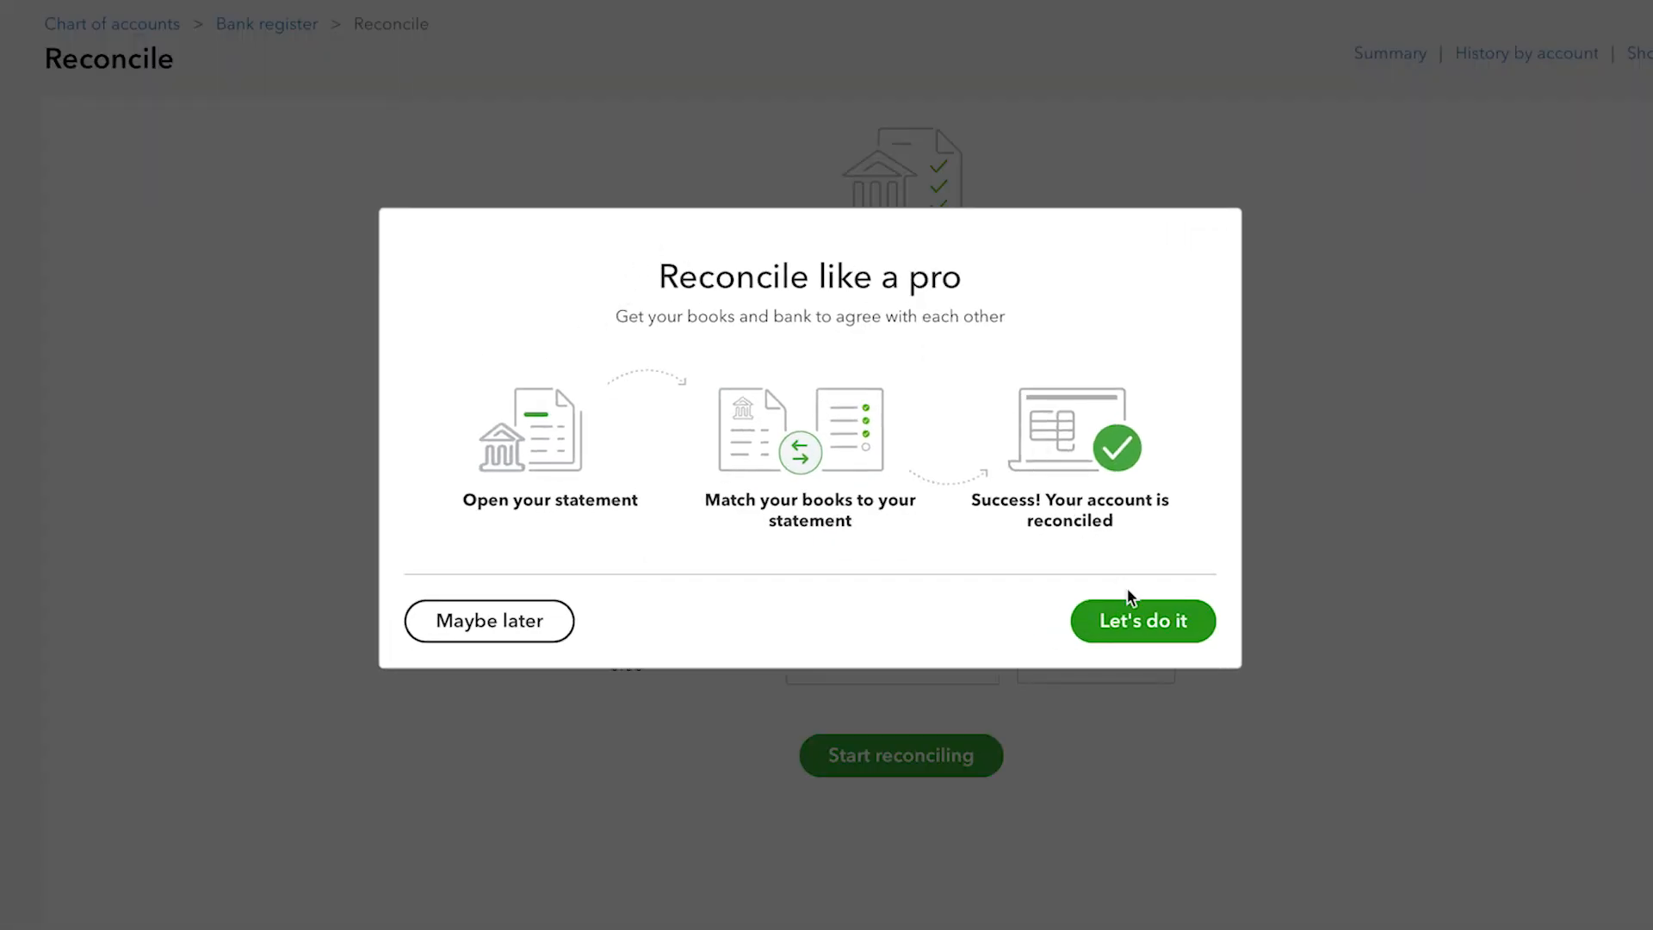
click(1140, 620)
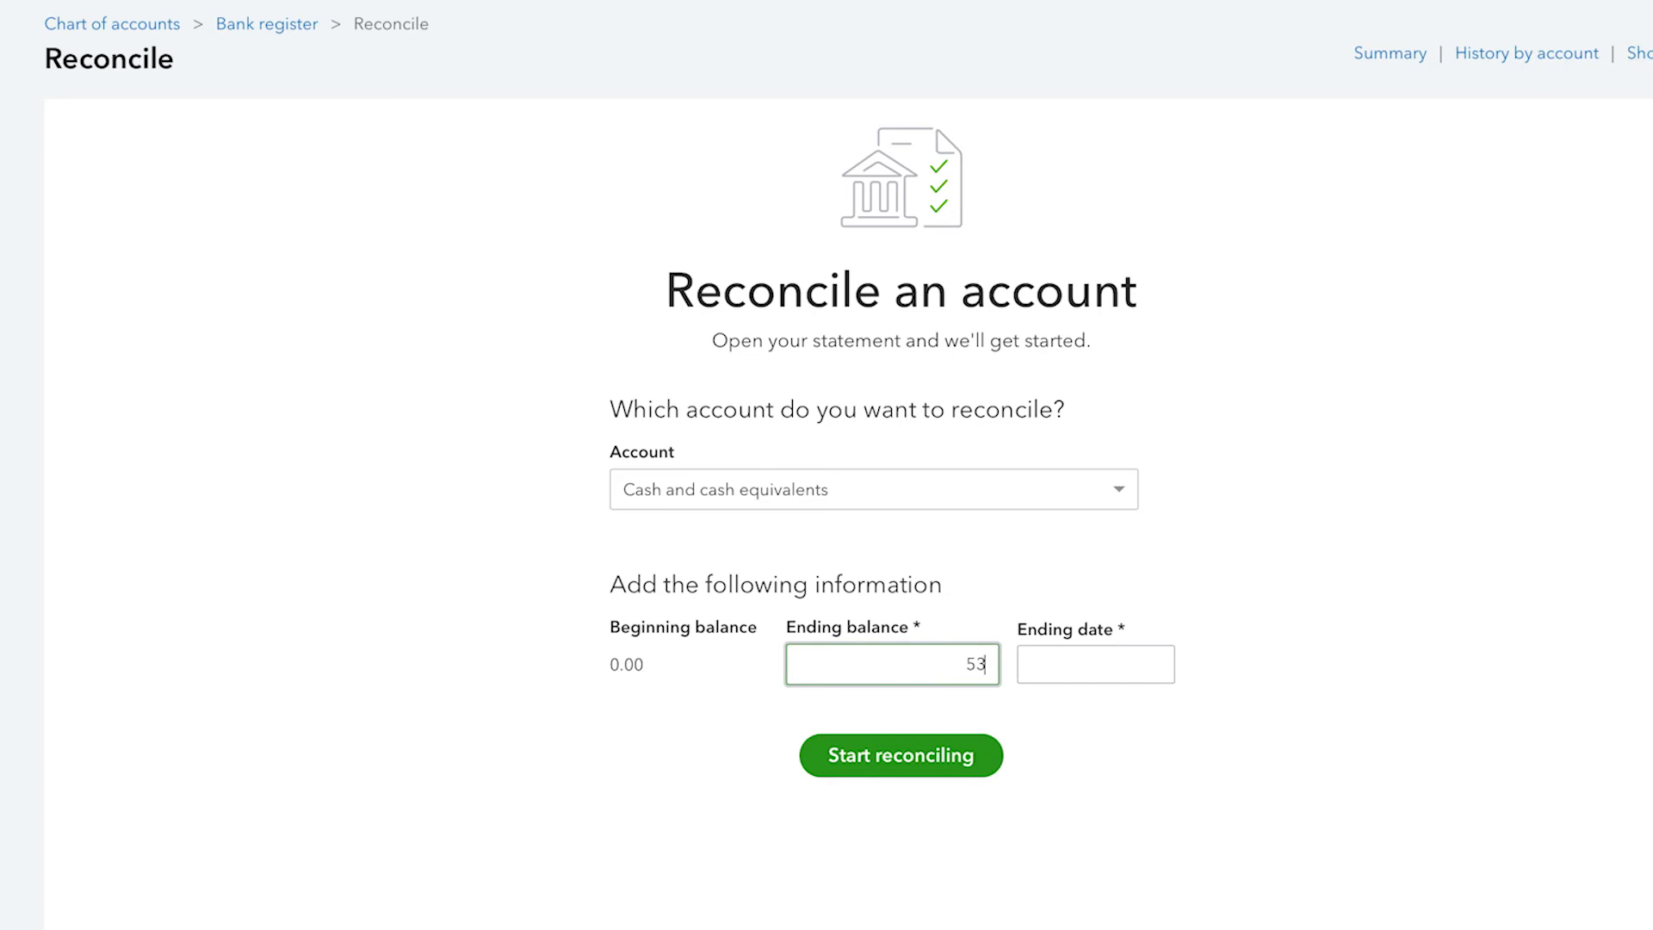
text(31-10-2019)
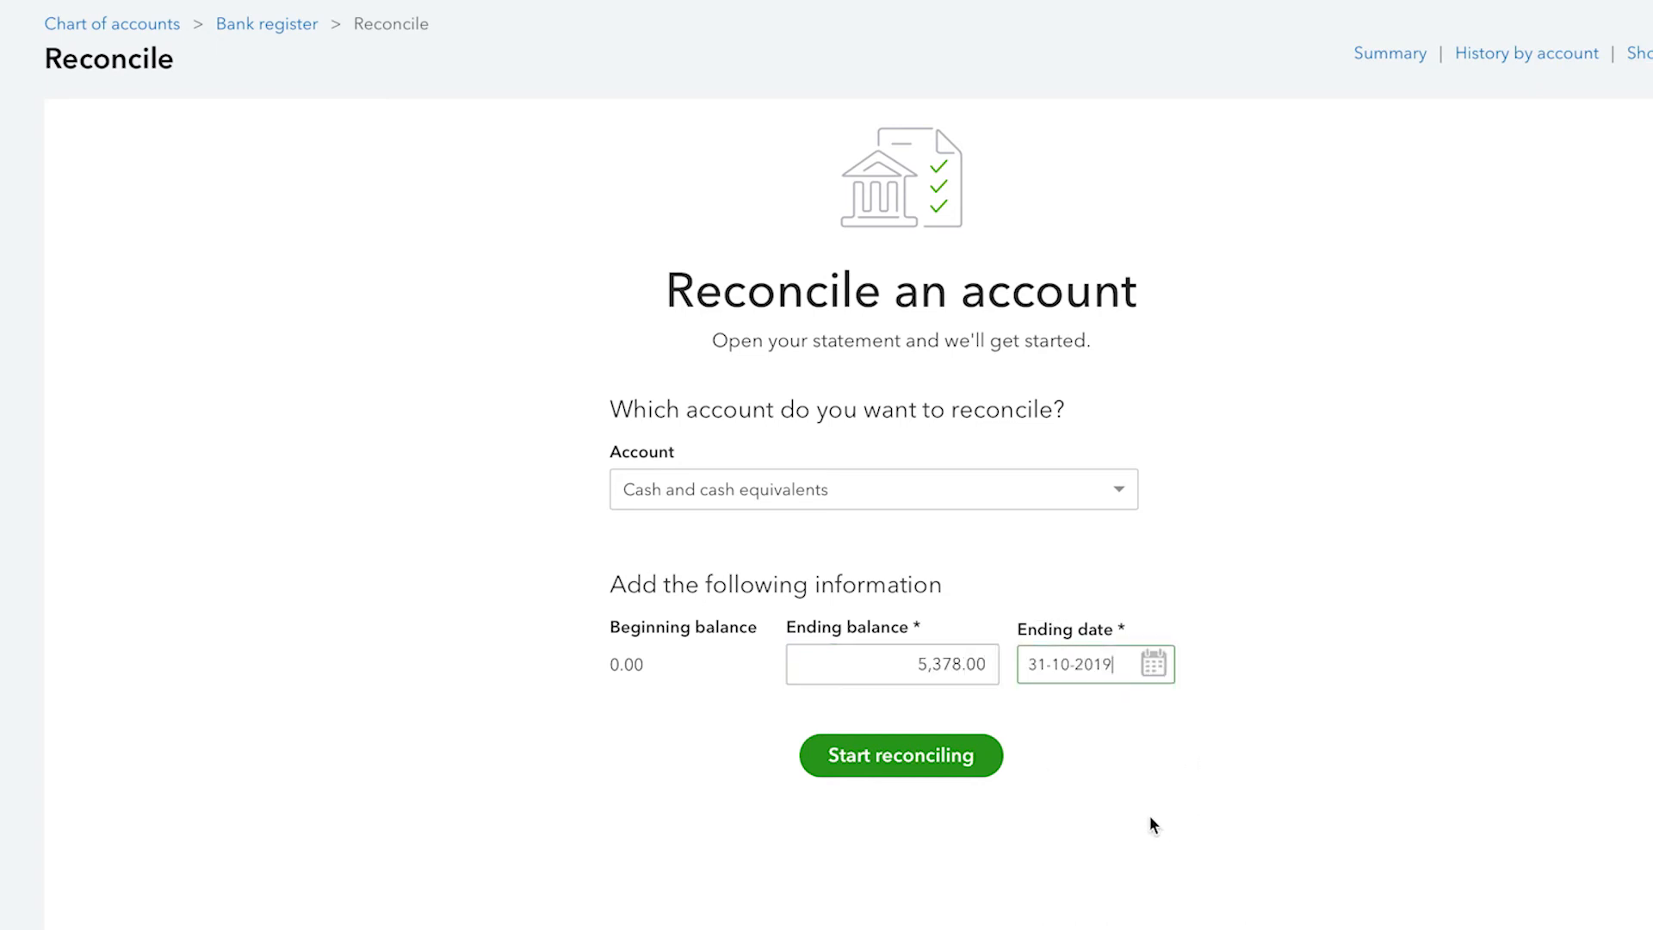
click(901, 755)
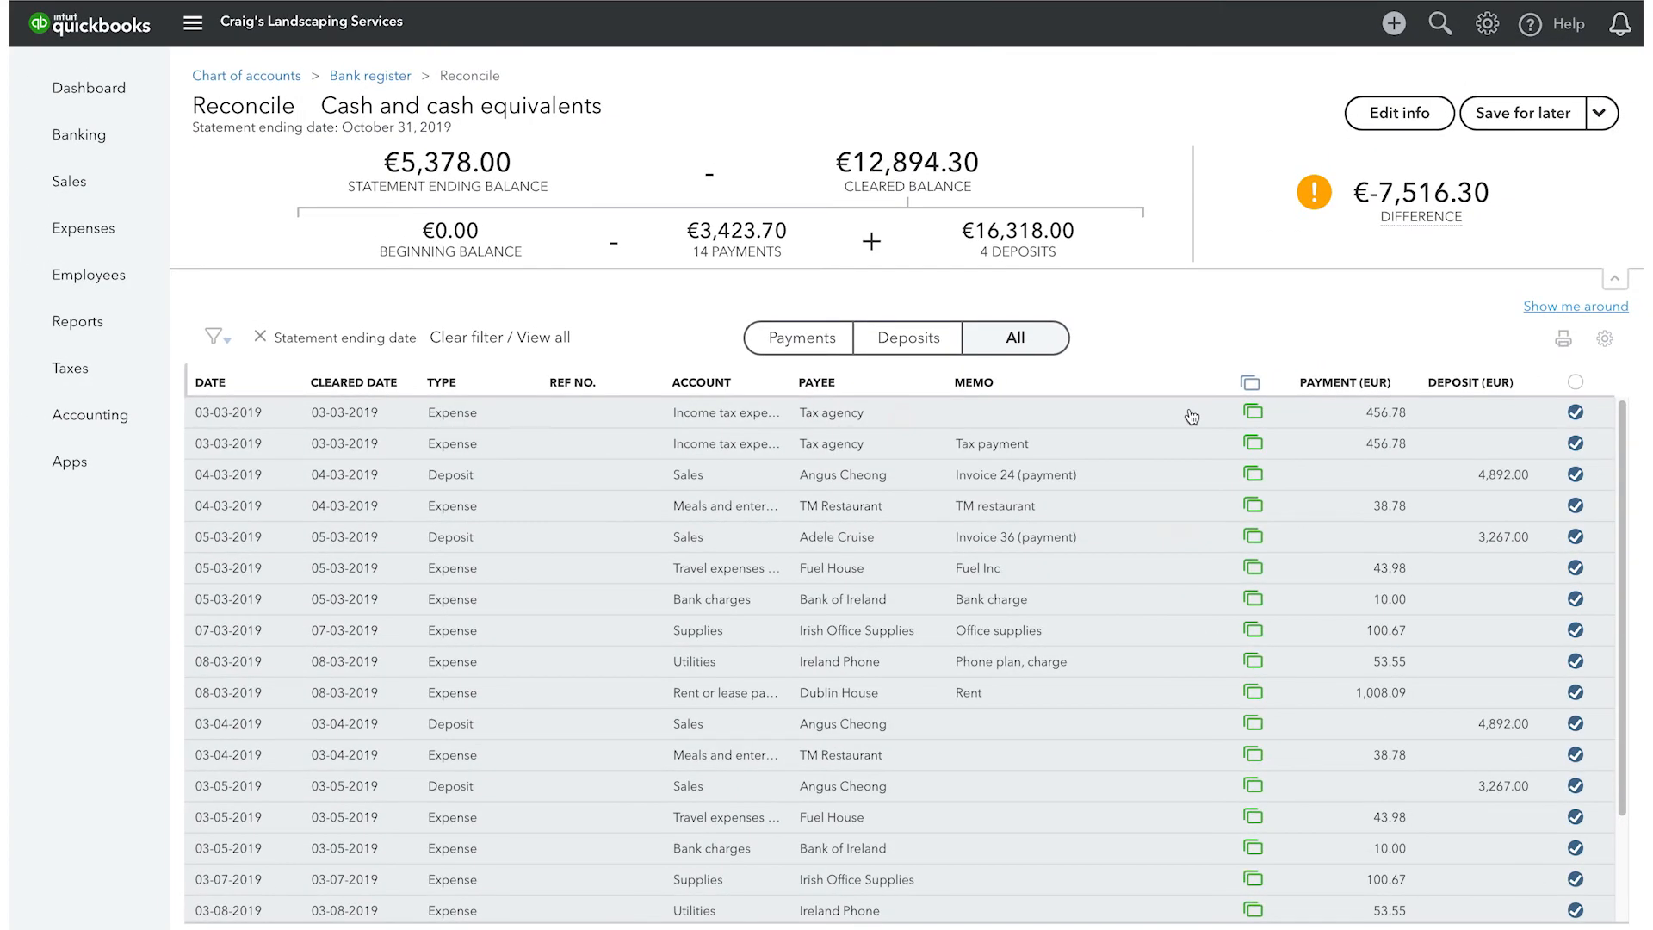
Start a new budget named '2019 Budget' in Budgeting, then close it without saving
click(1489, 23)
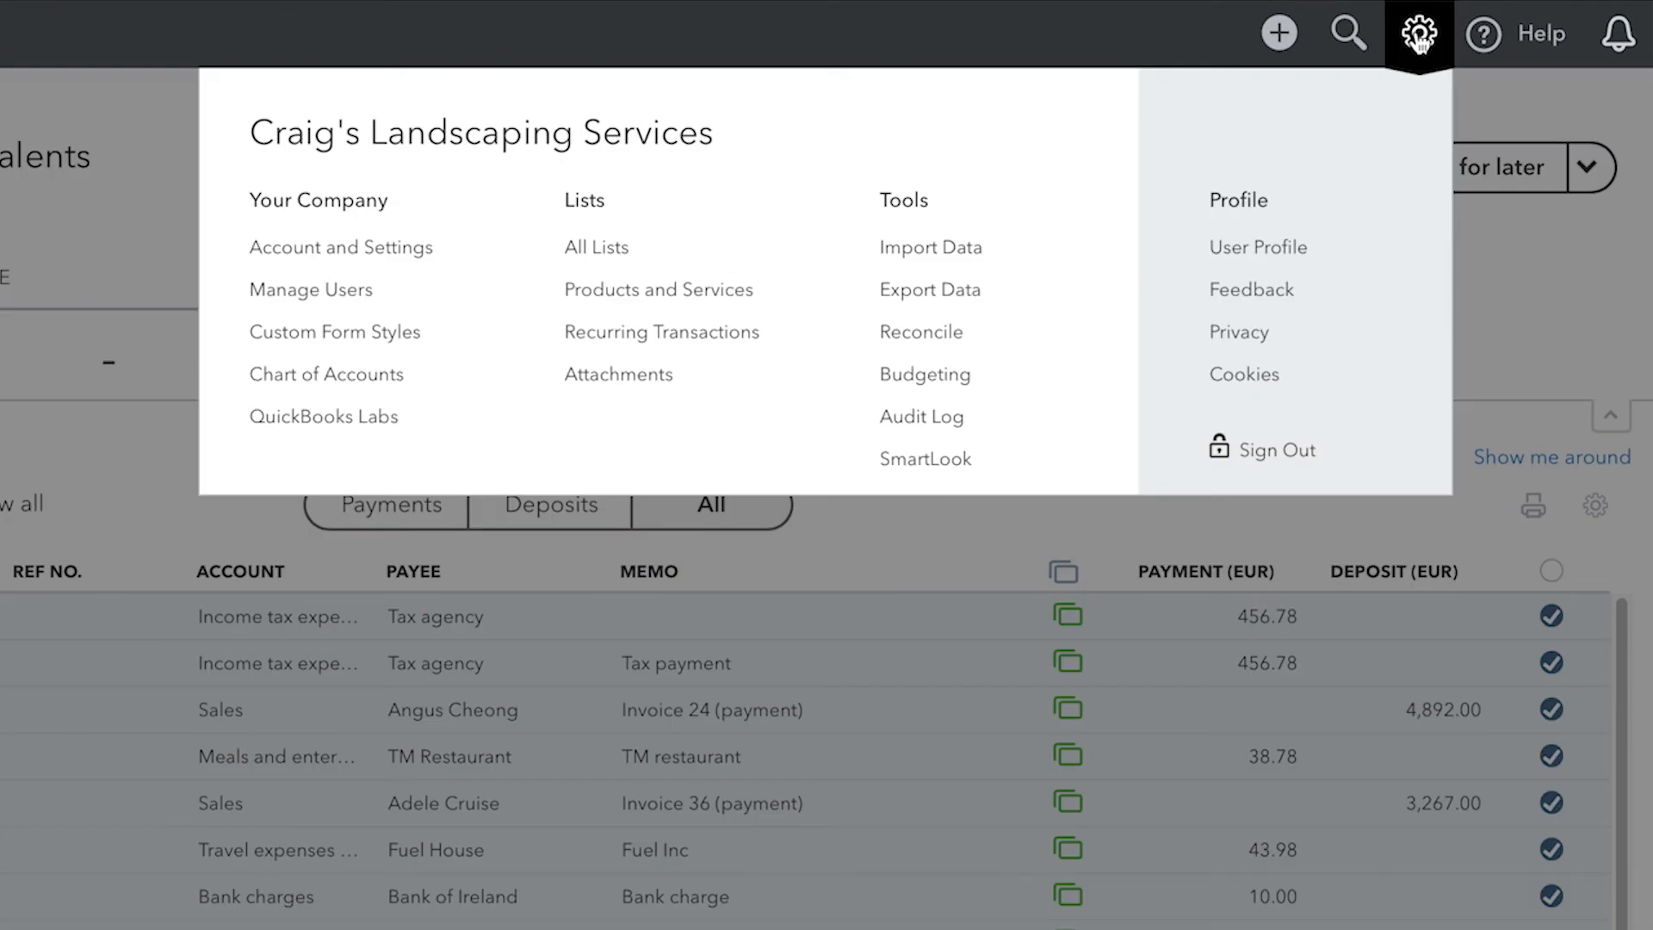
click(924, 375)
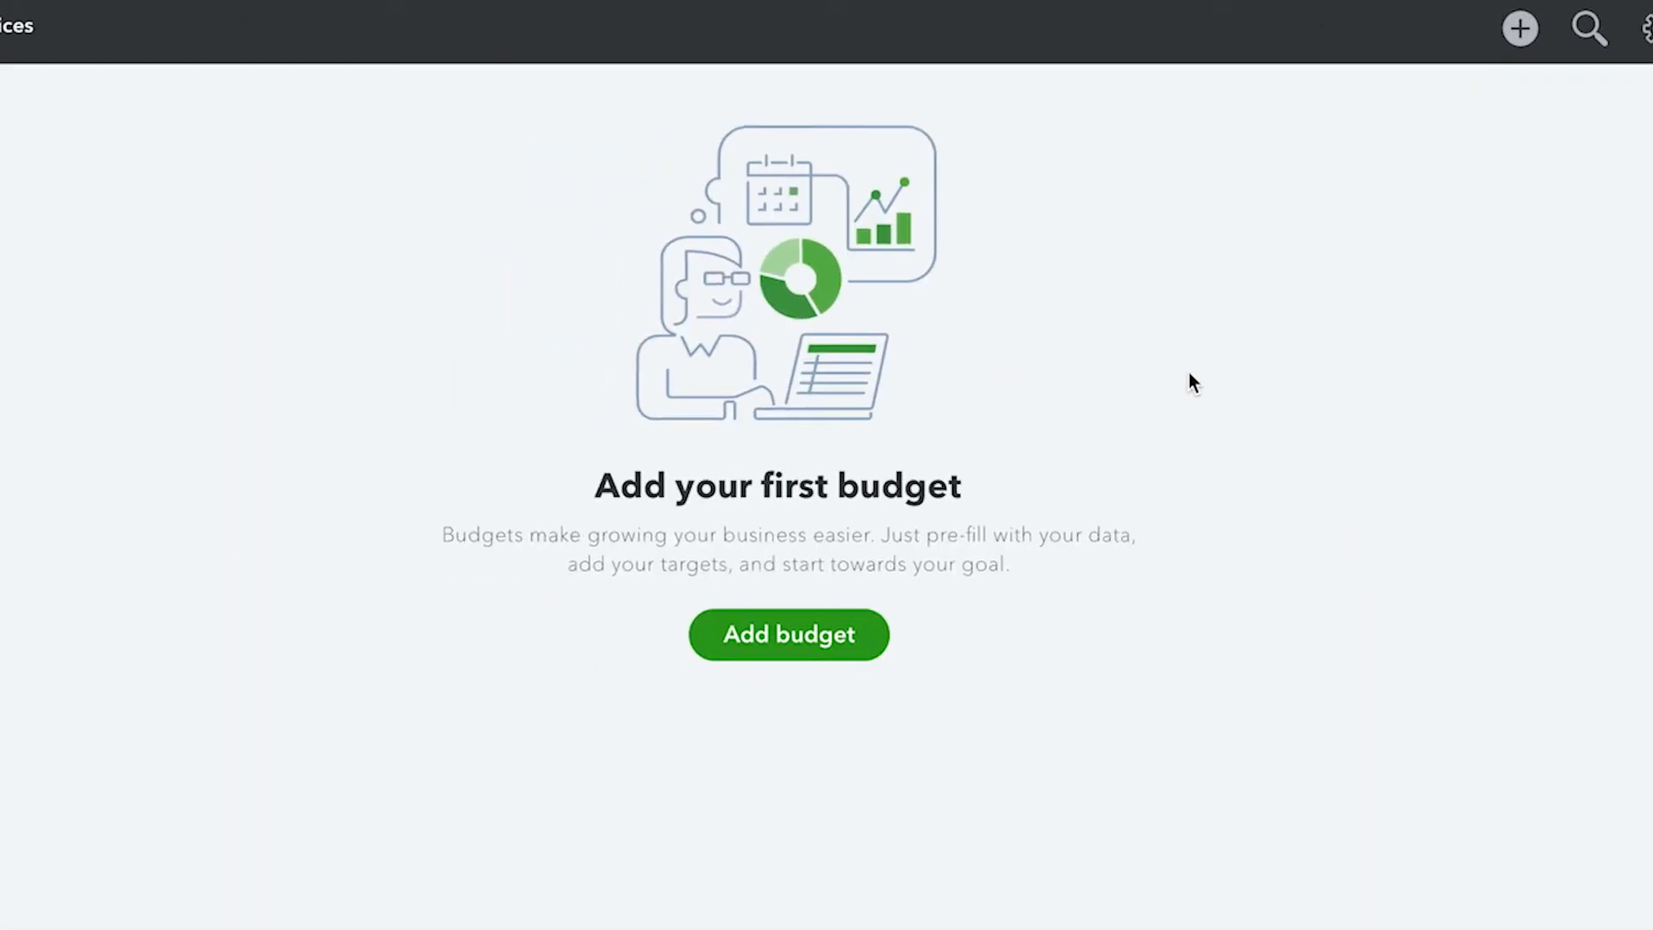
click(789, 633)
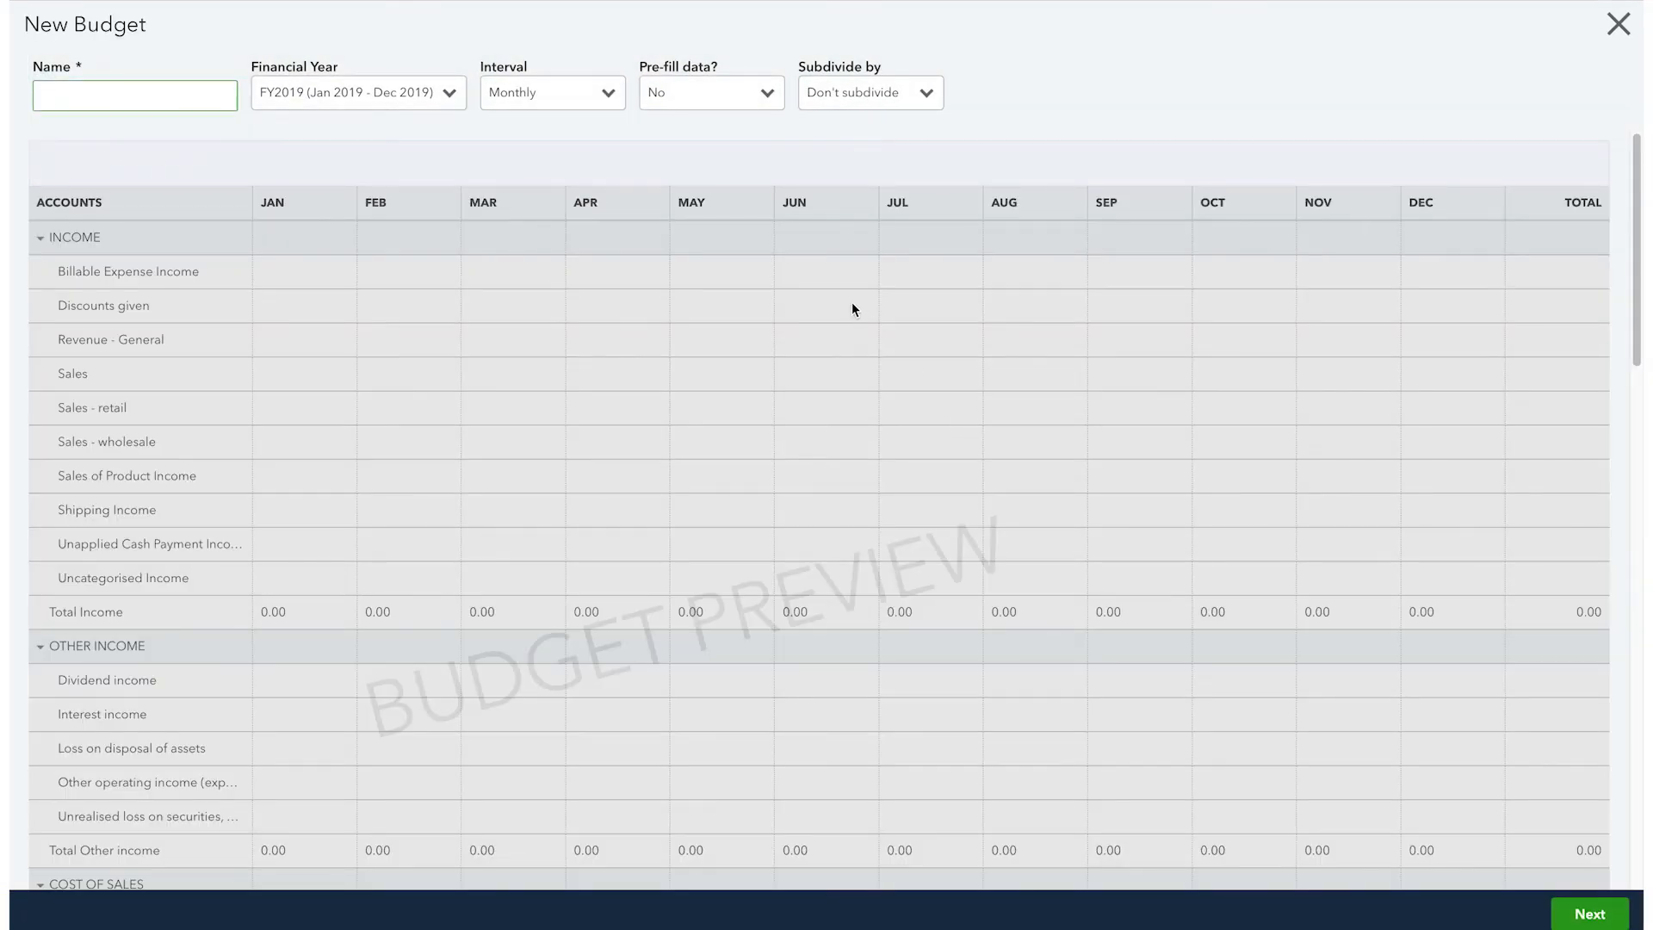
text(2019 Budge)
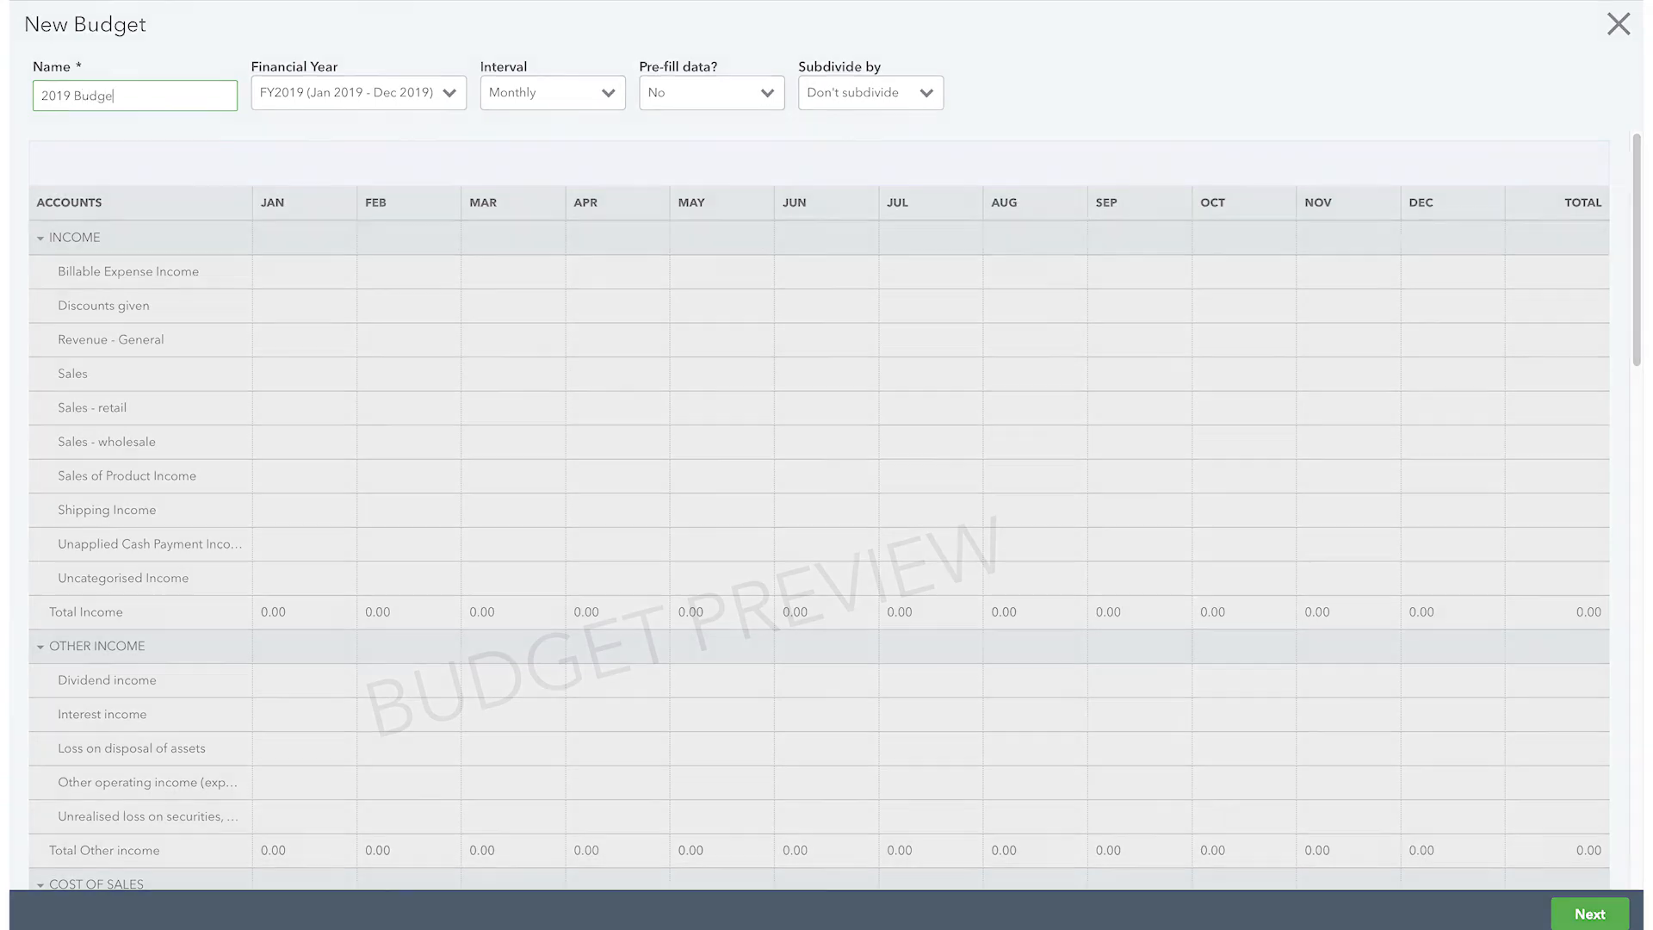
click(1479, 27)
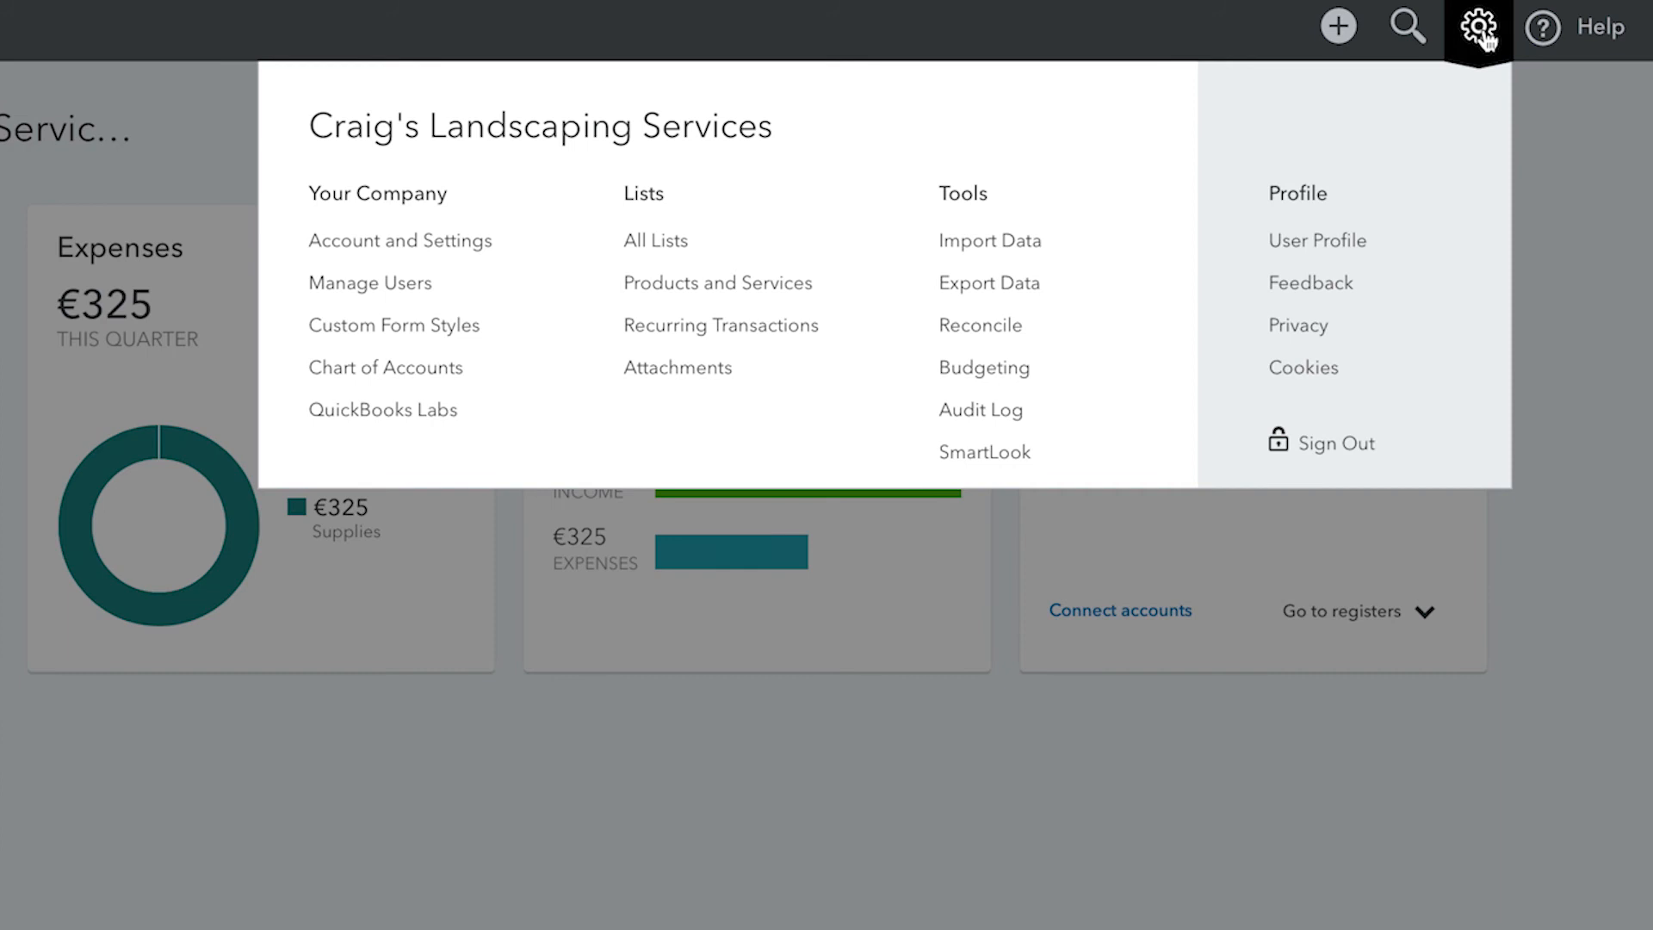
click(1406, 26)
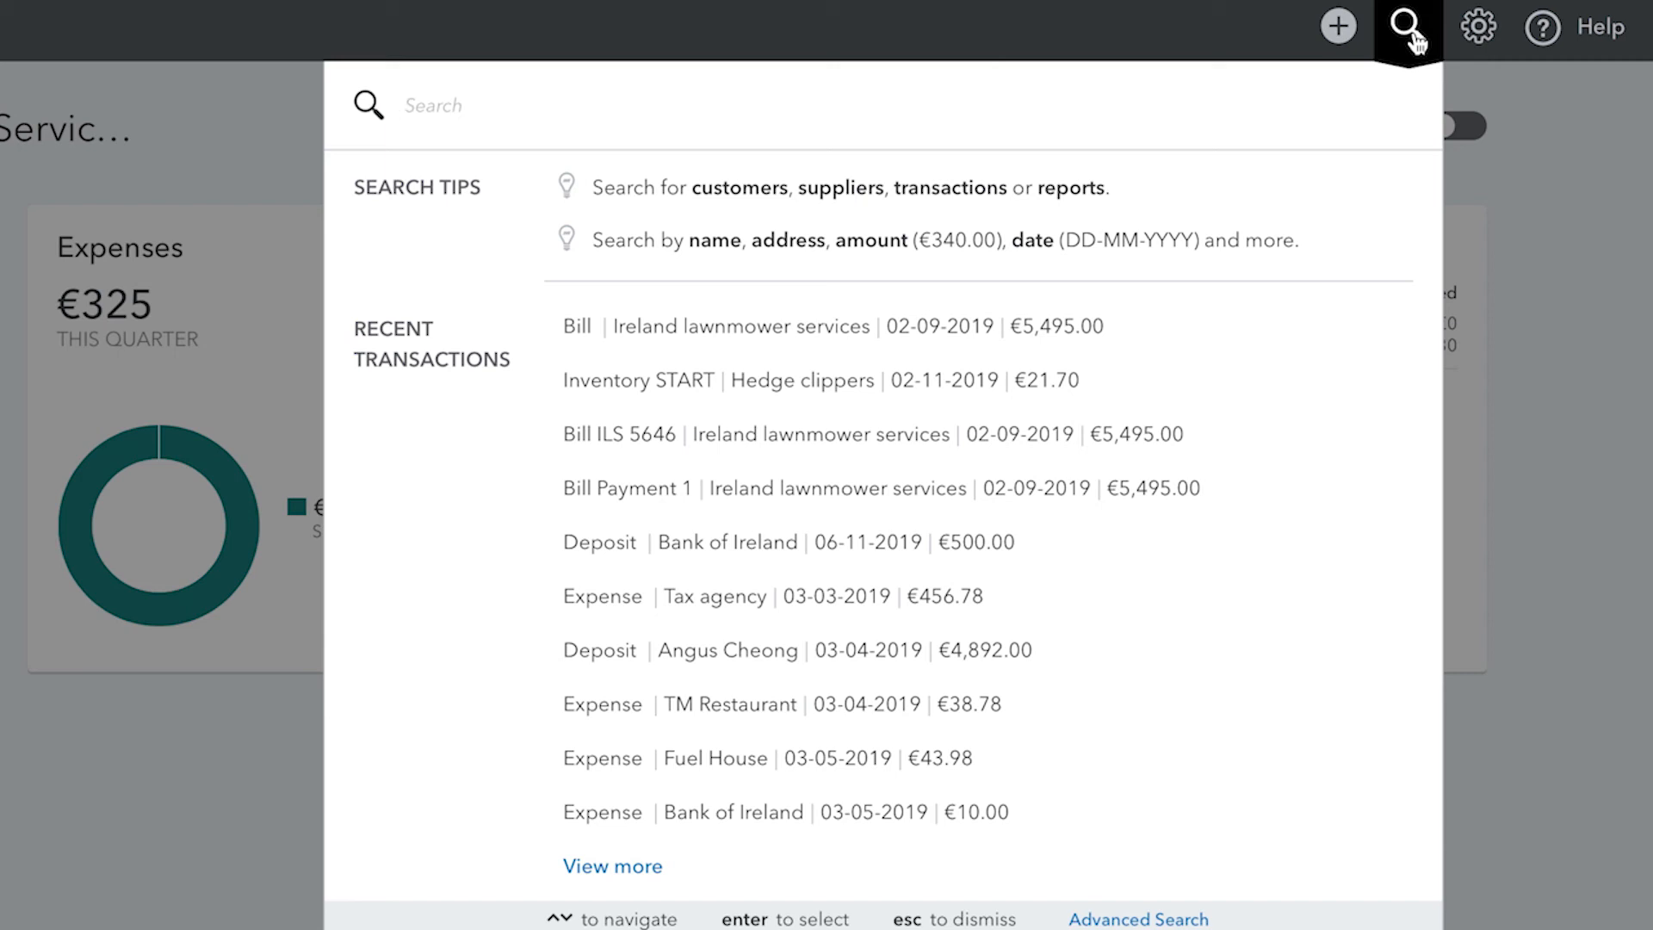
text(500)
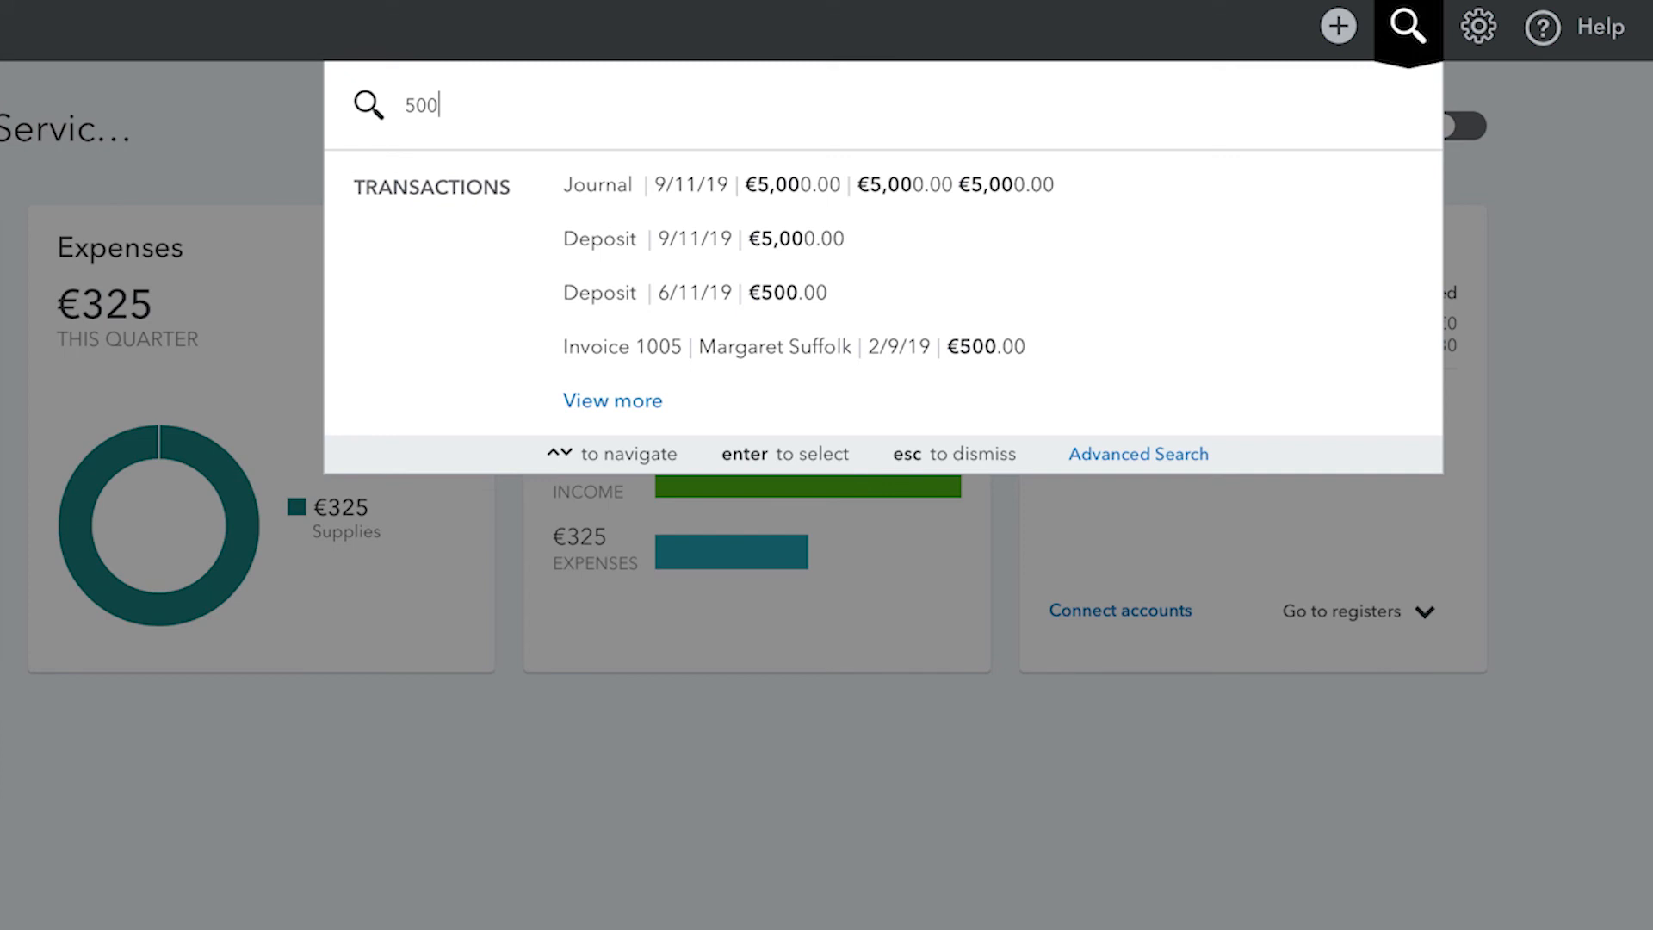
key(Escape)
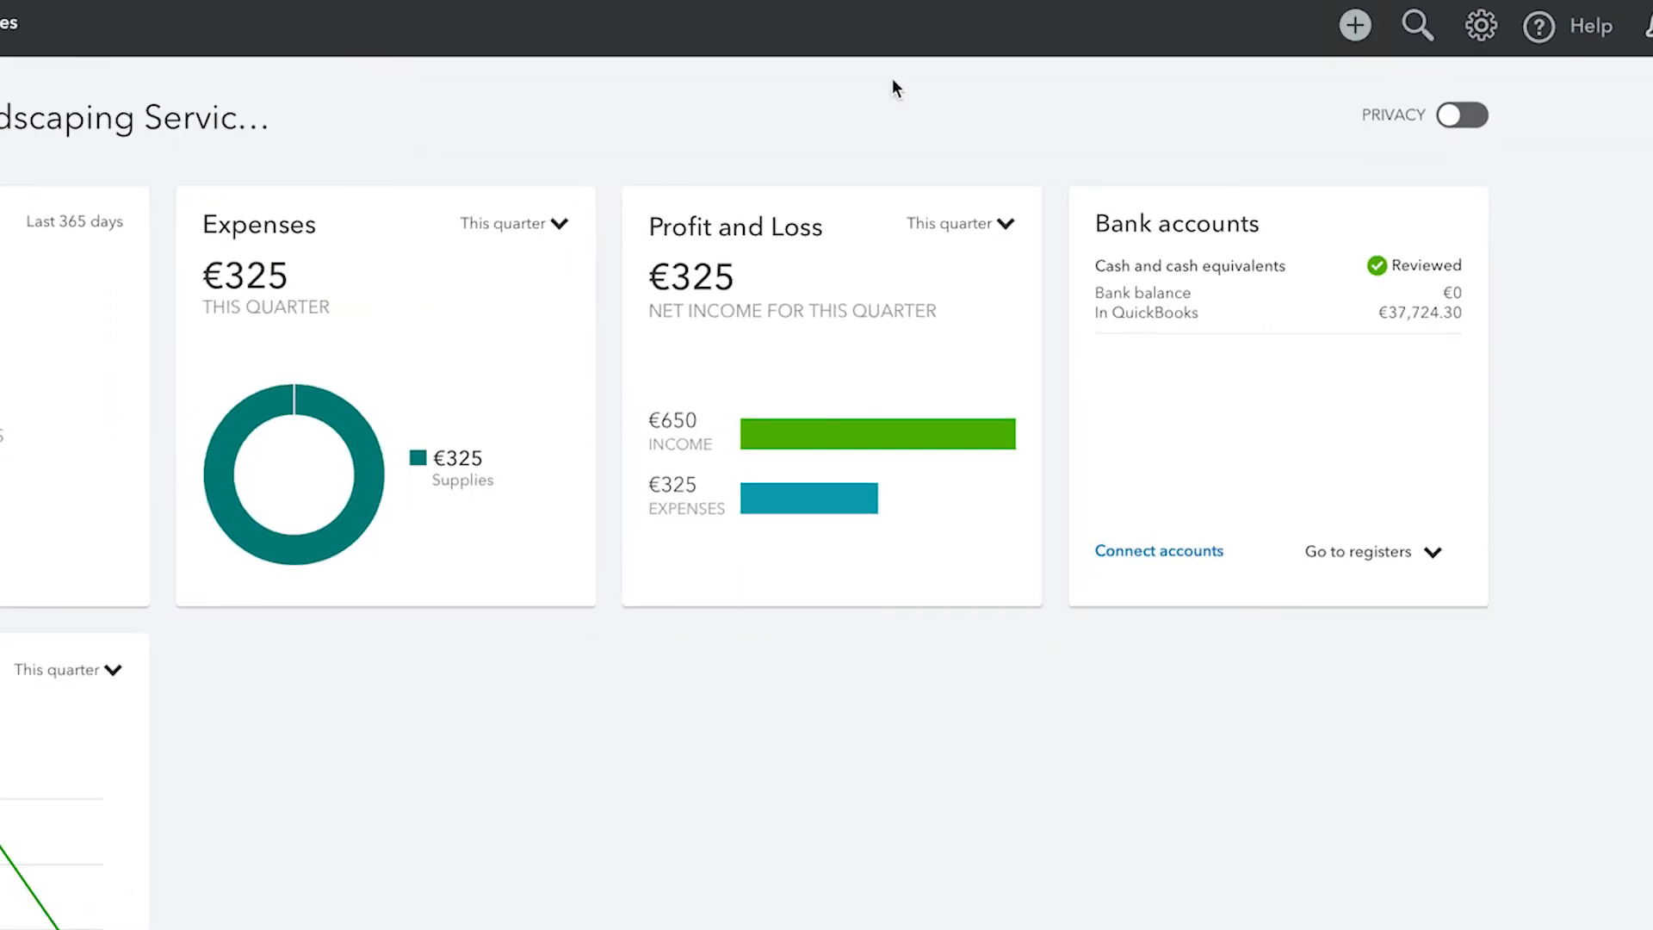
Open the Taxes page and bring up the empty sales tax setup form
click(70, 367)
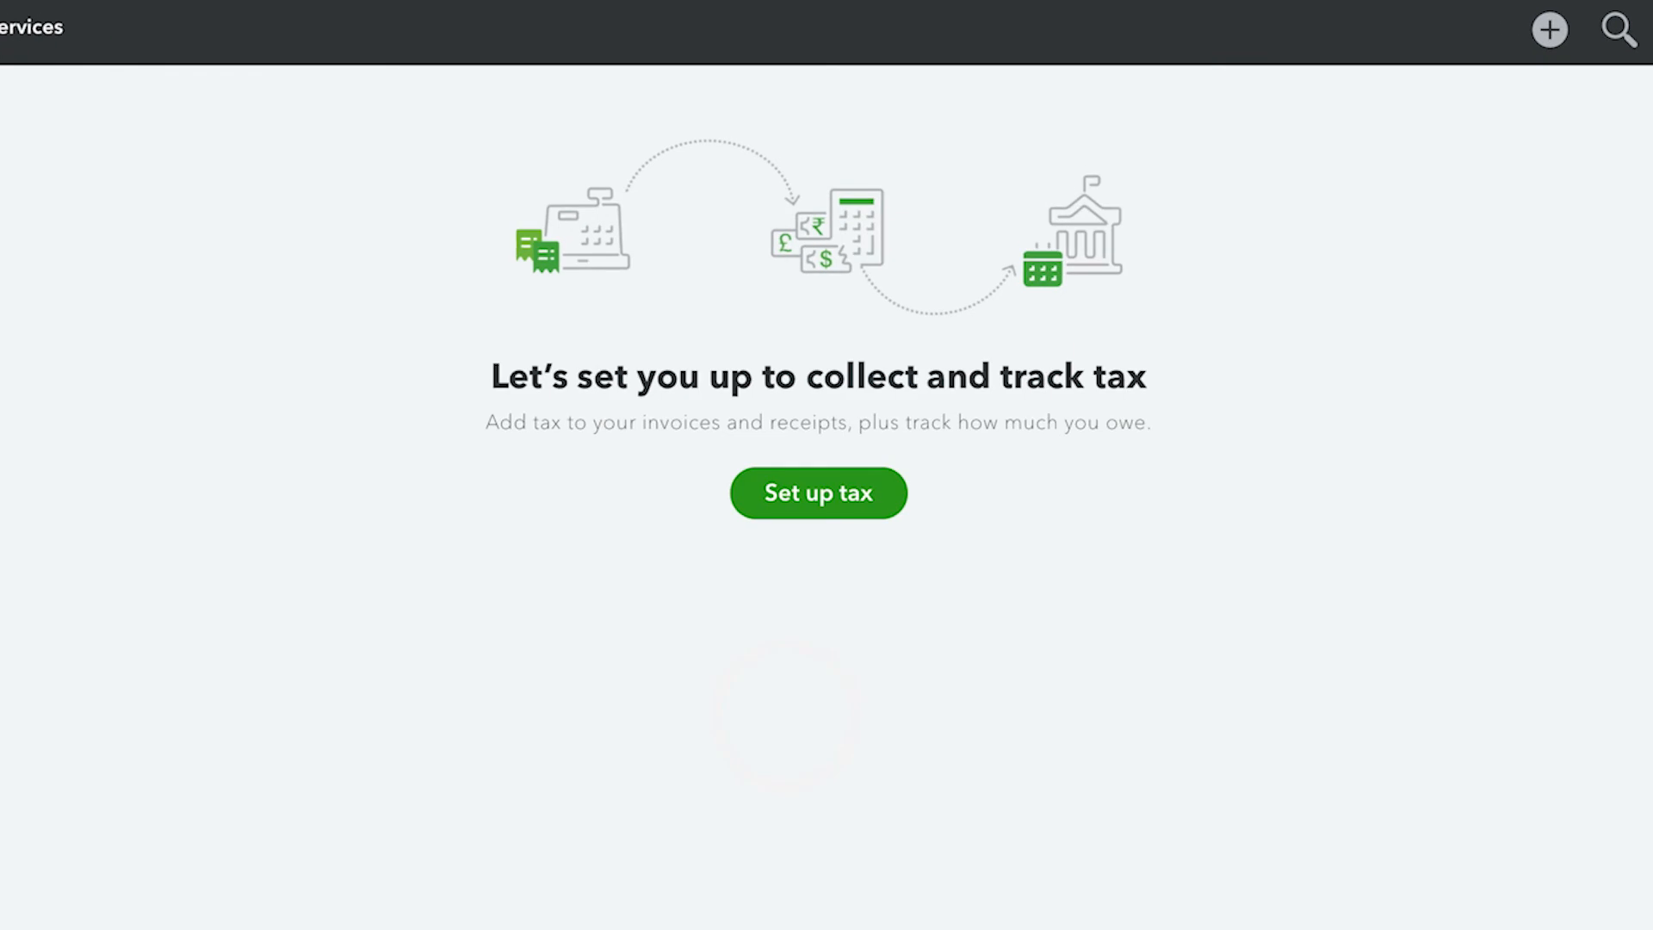
mouse_move(287, 247)
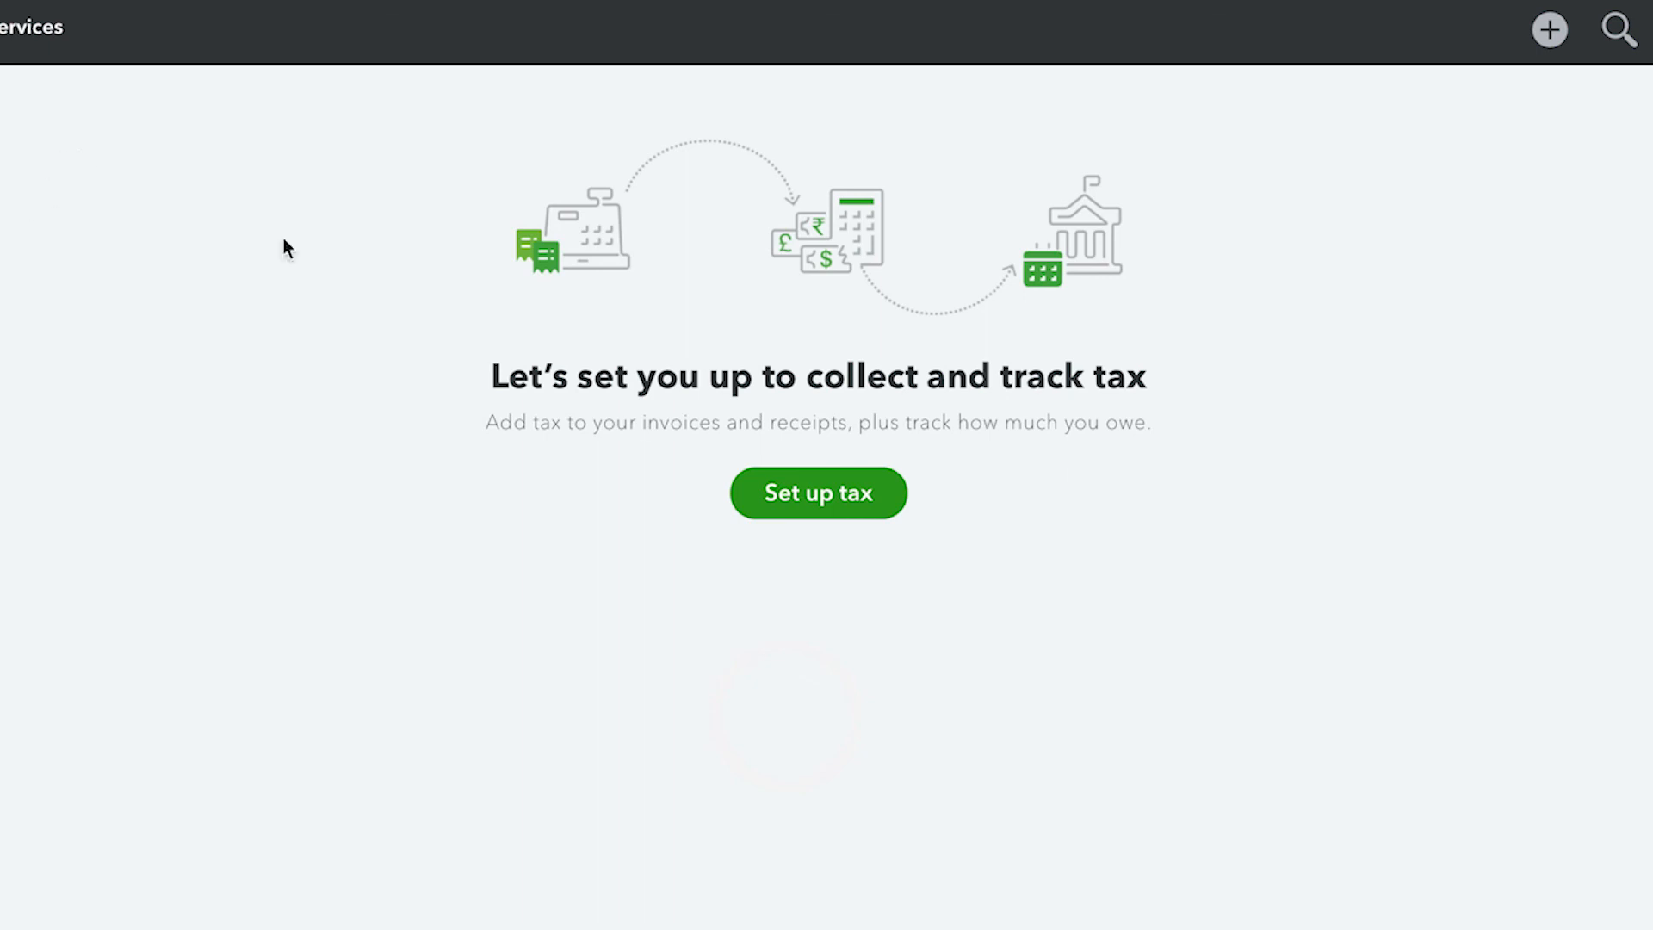
click(818, 493)
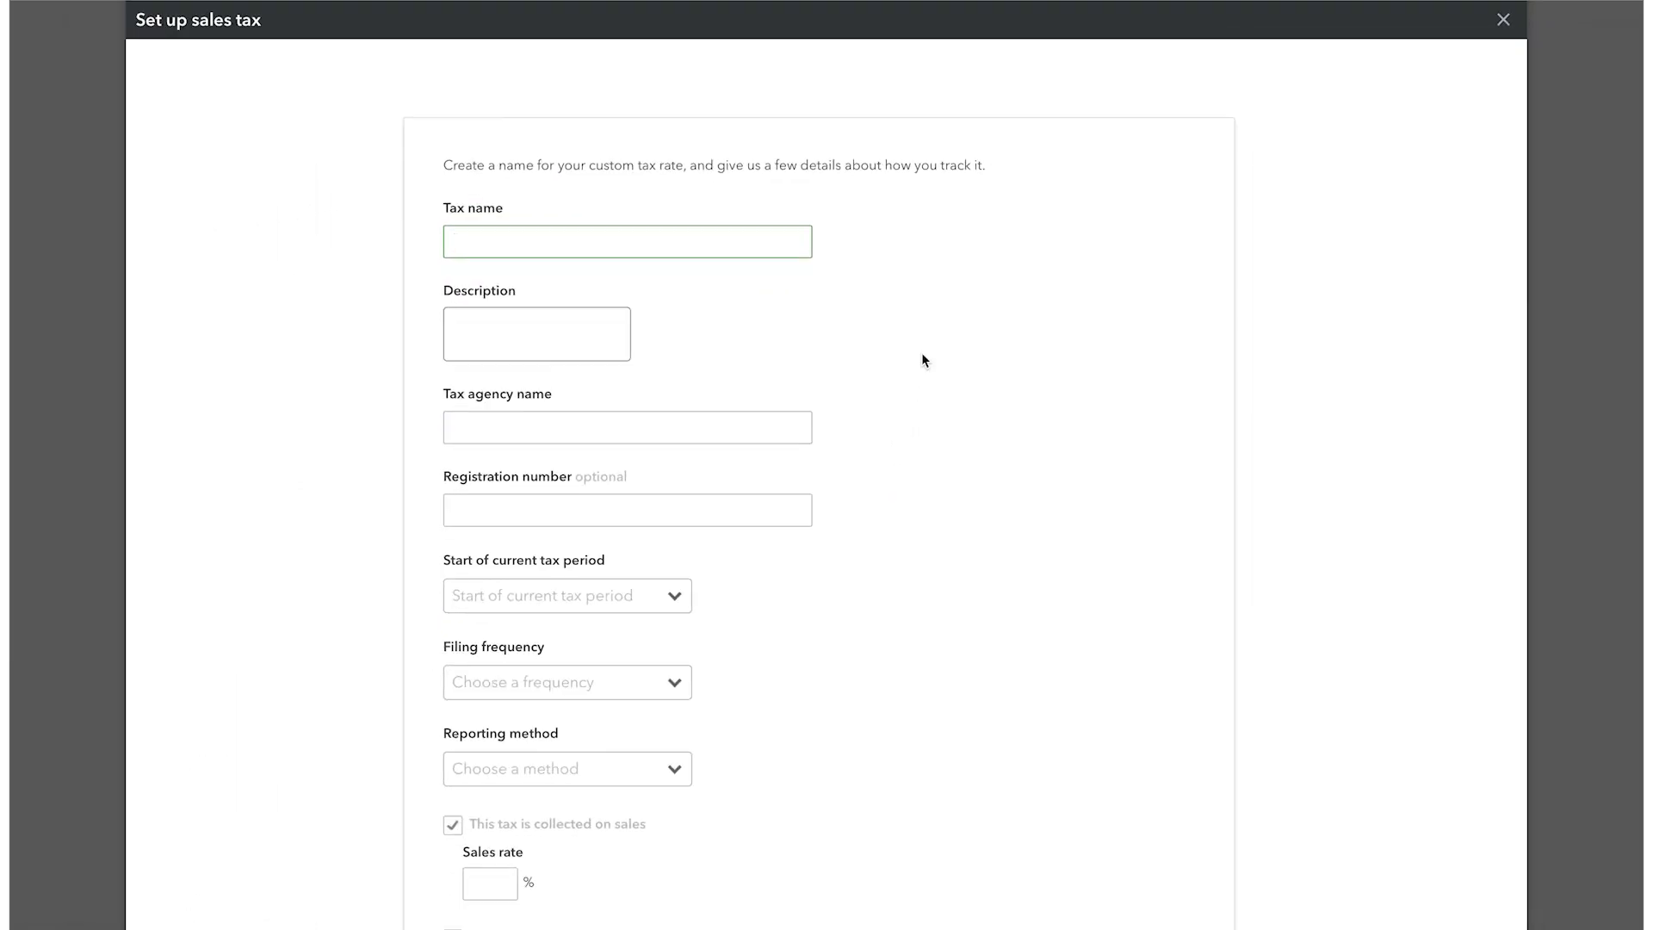